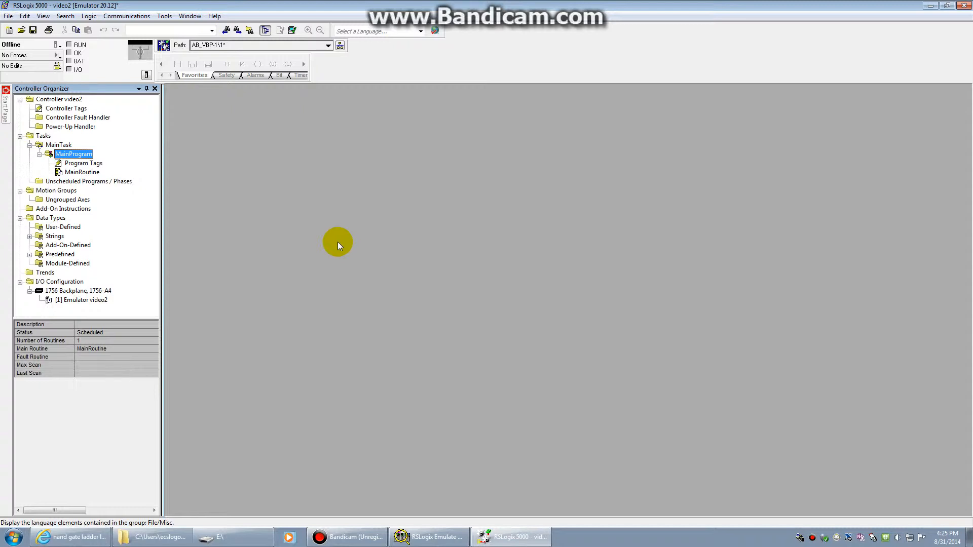
pyautogui.moveTo(300, 201)
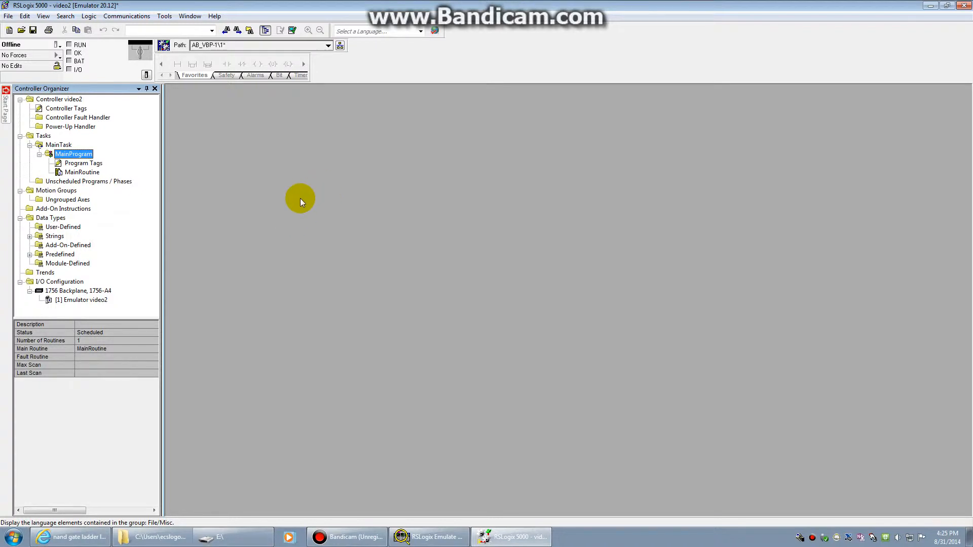
pyautogui.moveTo(349, 241)
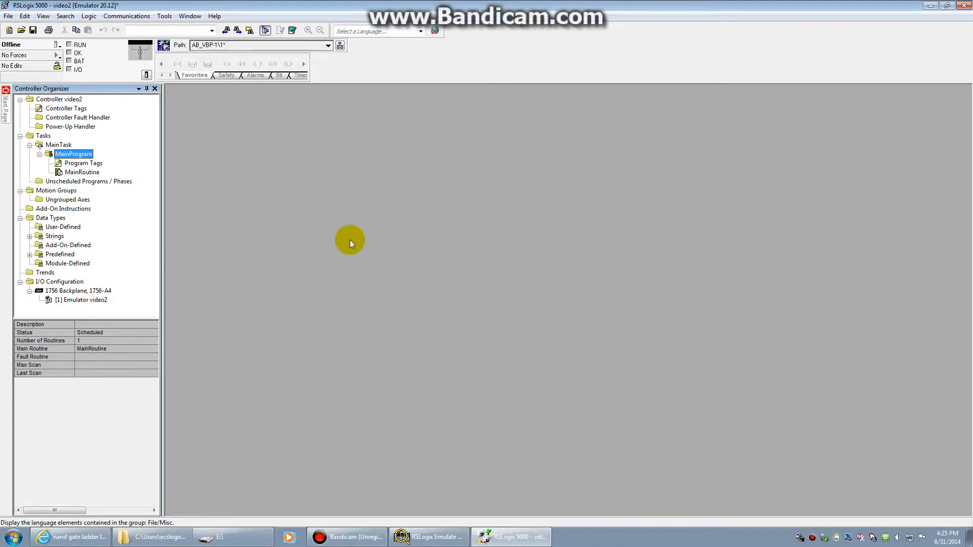
pyautogui.moveTo(366, 207)
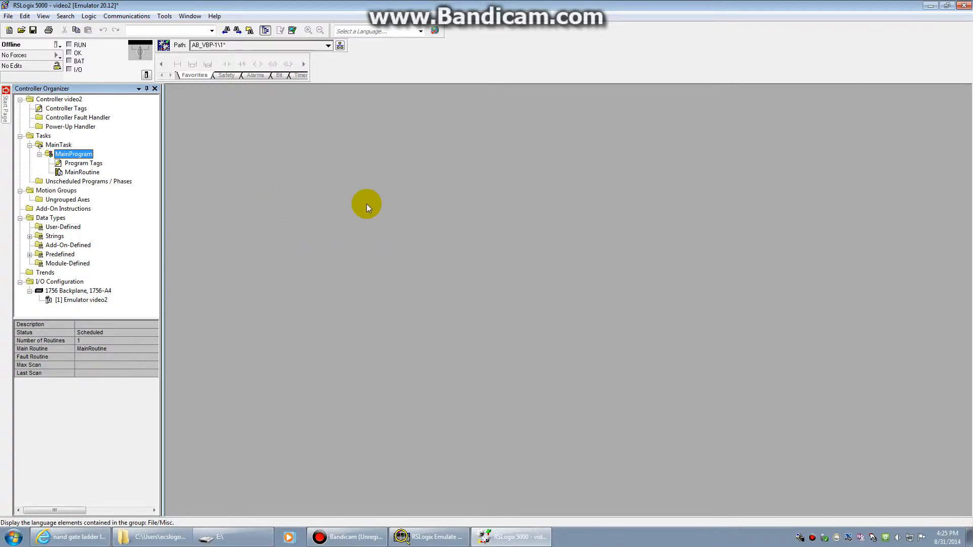
pyautogui.moveTo(86, 135)
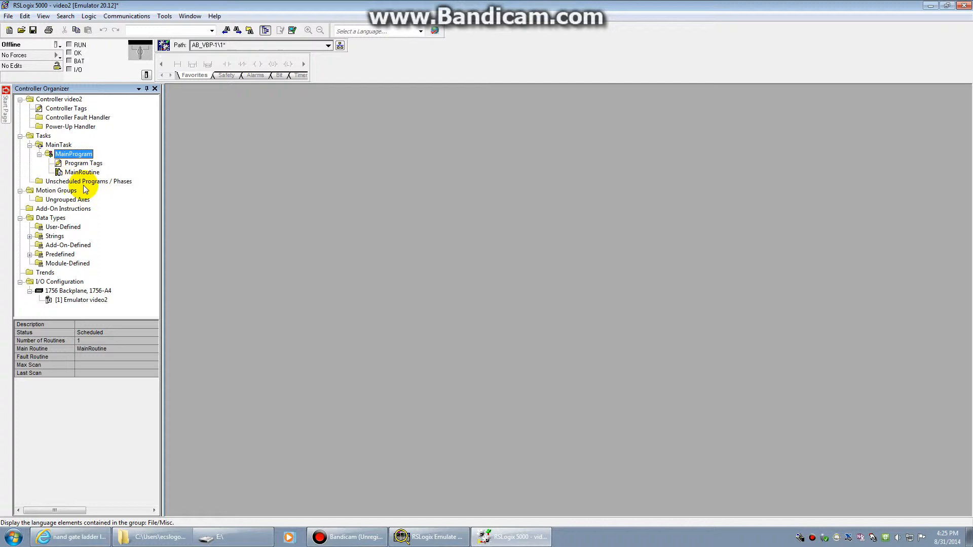
# - Open MainRoutine under MainProgram to show the empty rung 0 ladder editor
pyautogui.doubleClick(80, 172)
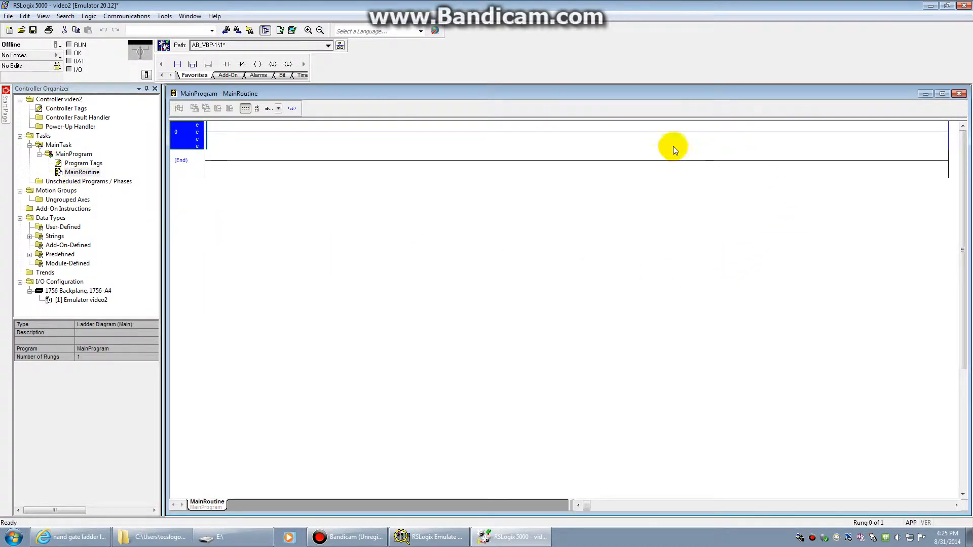
pyautogui.moveTo(271, 232)
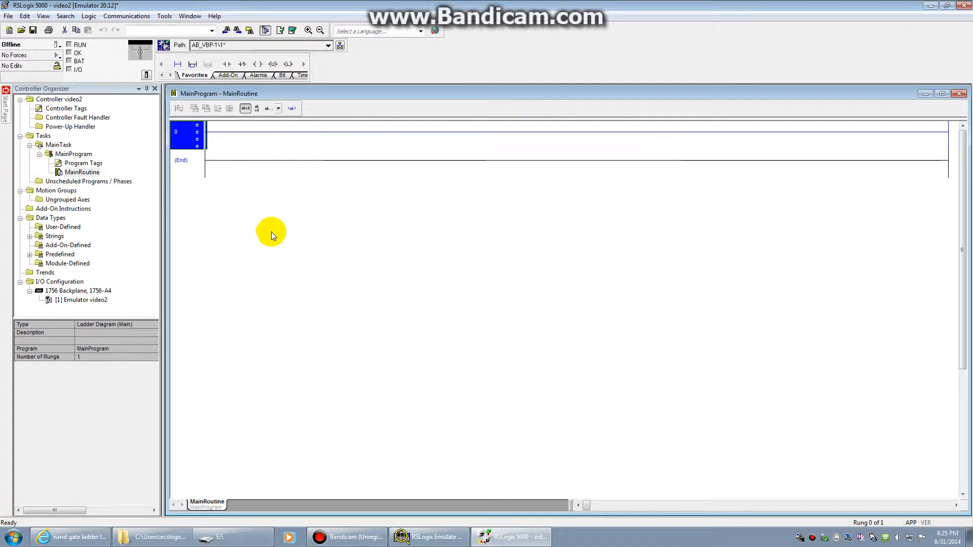
pyautogui.moveTo(335, 154)
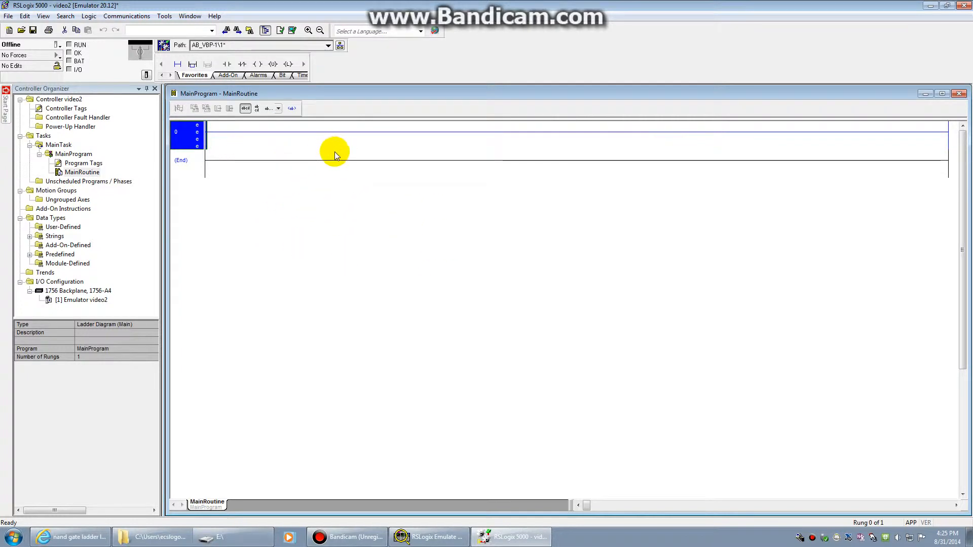
pyautogui.moveTo(235, 189)
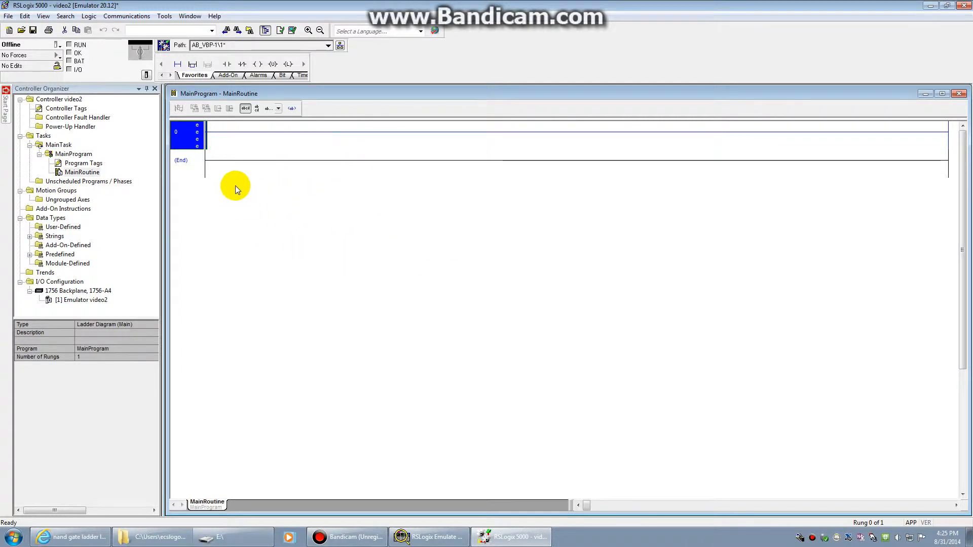
pyautogui.moveTo(204, 170)
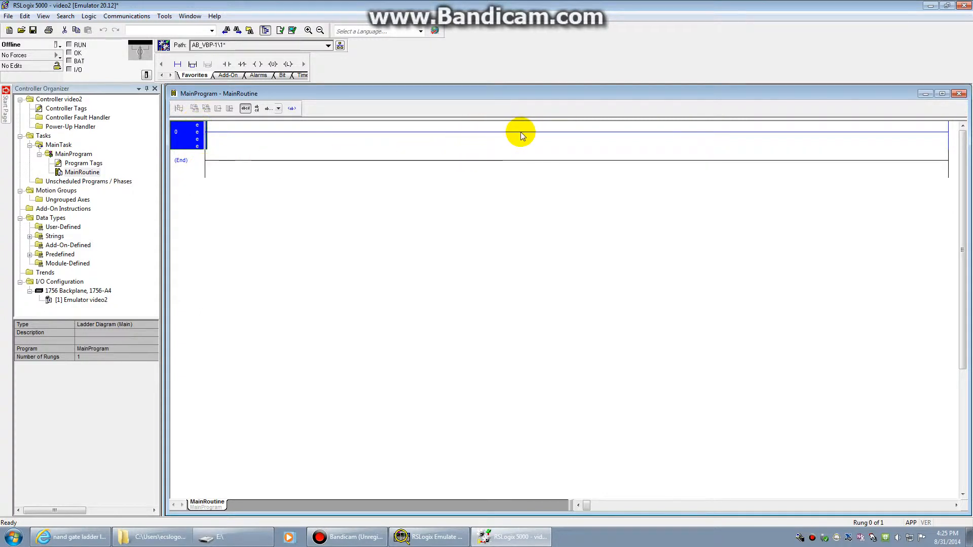
pyautogui.moveTo(216, 163)
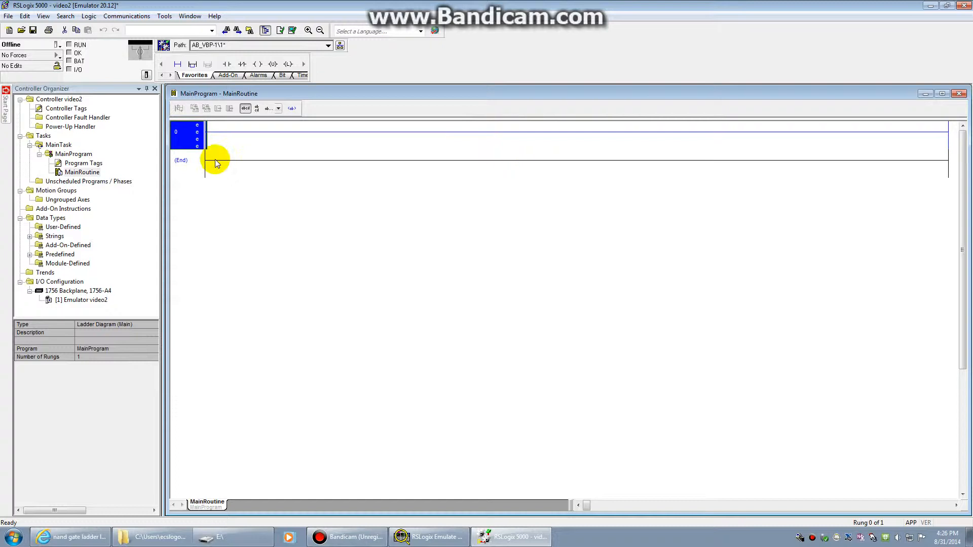
pyautogui.moveTo(212, 111)
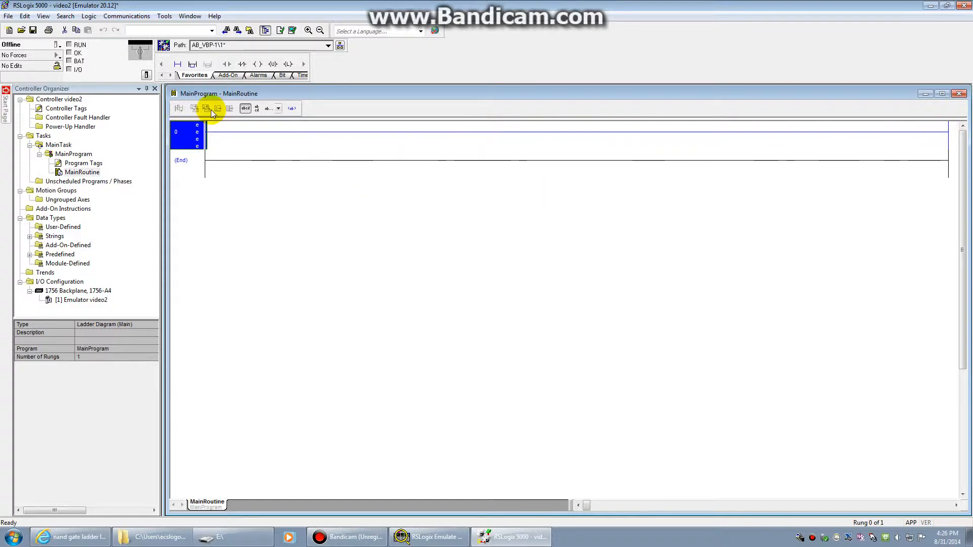
pyautogui.moveTo(210, 232)
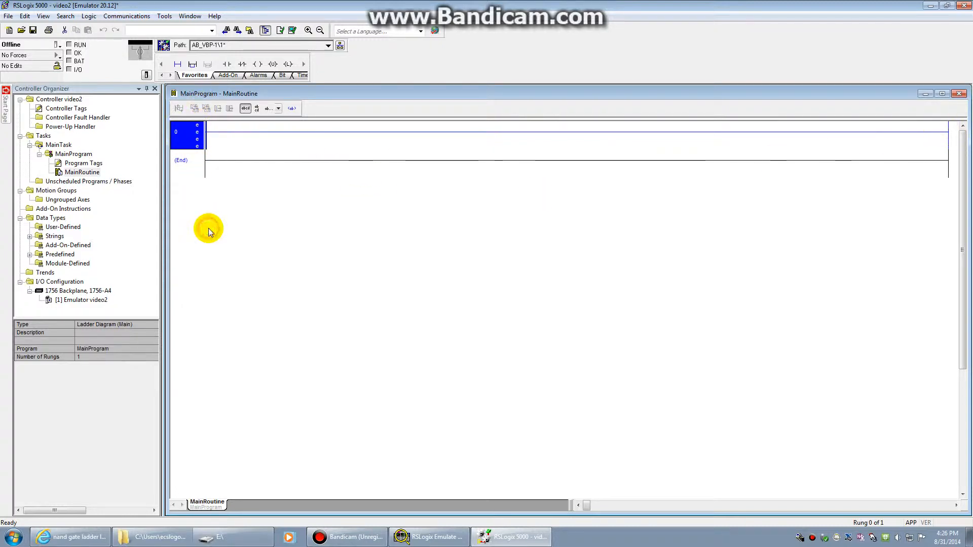
pyautogui.moveTo(325, 235)
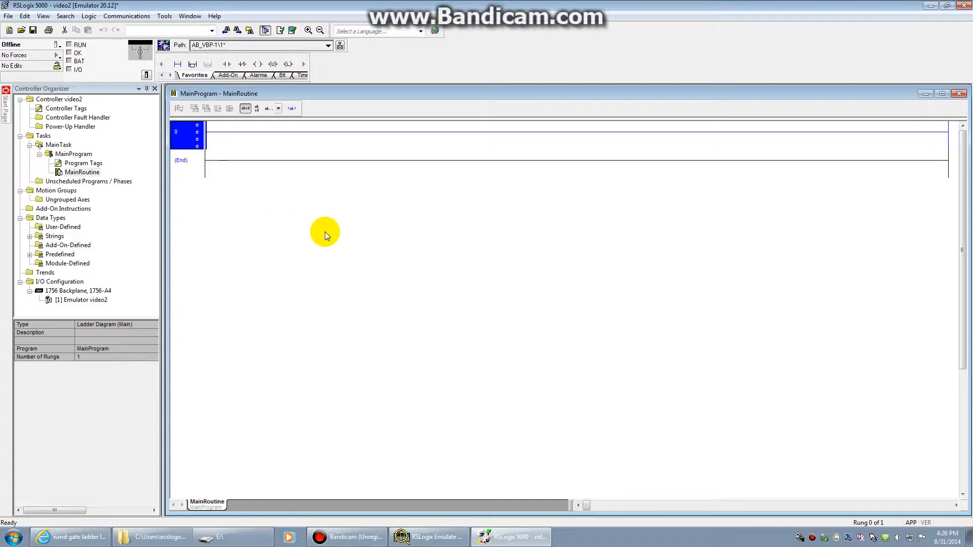
pyautogui.moveTo(211, 136)
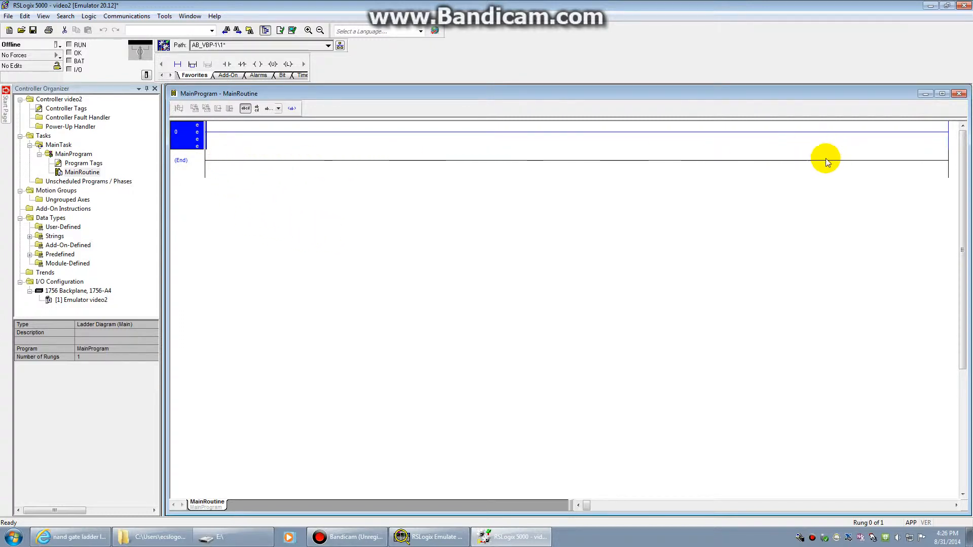
pyautogui.moveTo(221, 178)
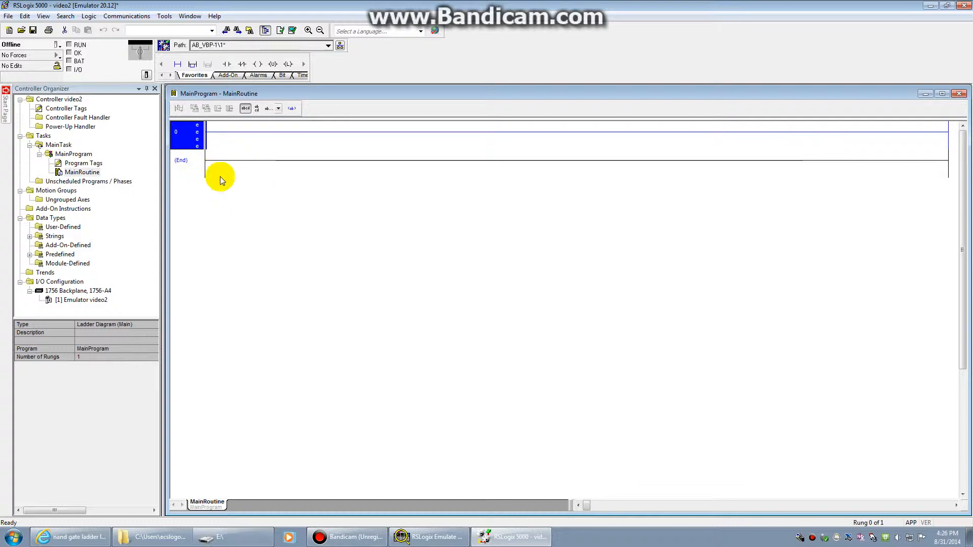
pyautogui.moveTo(261, 222)
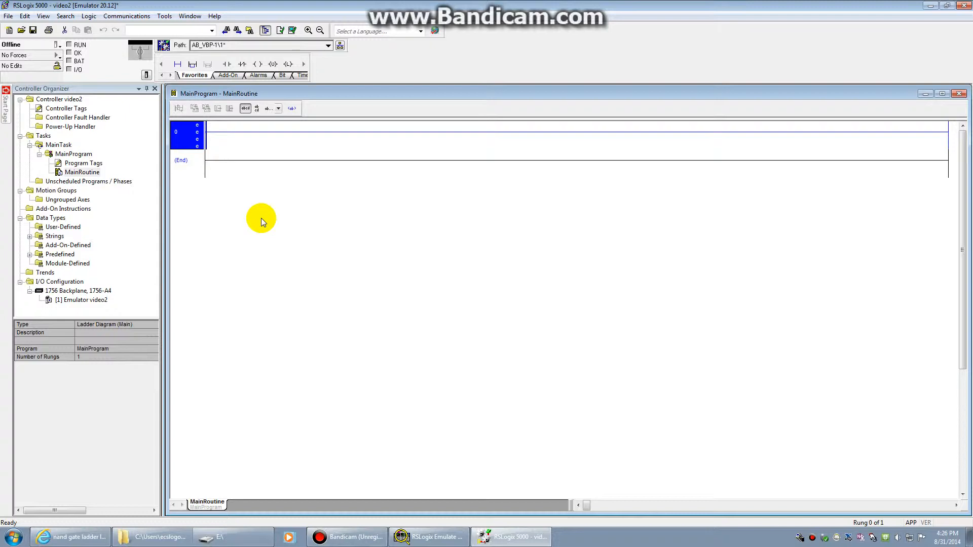
pyautogui.moveTo(222, 105)
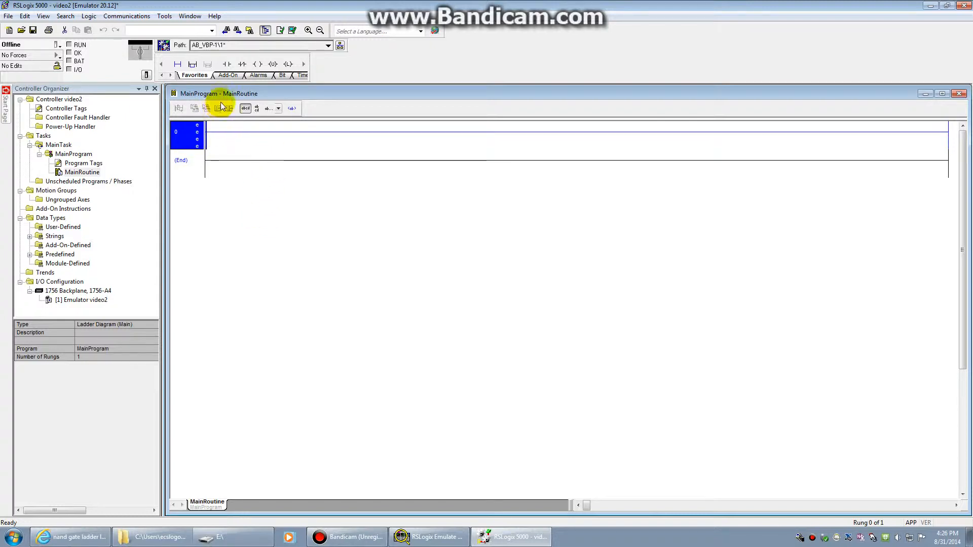
pyautogui.moveTo(226, 64)
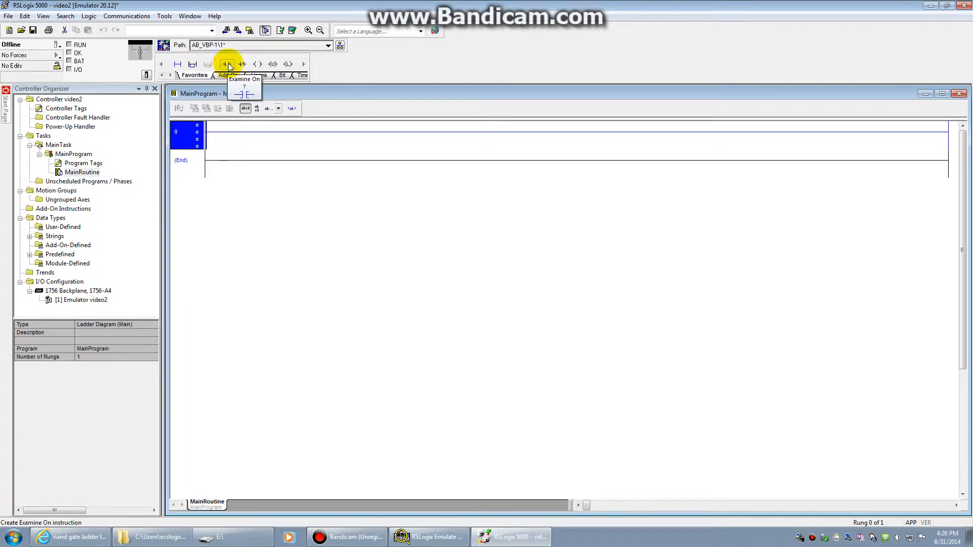
pyautogui.moveTo(242, 64)
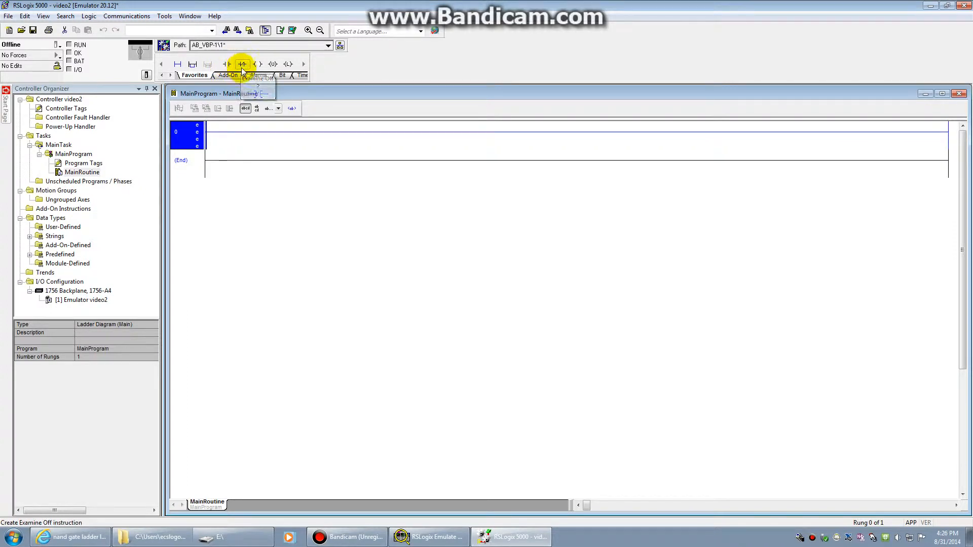
pyautogui.moveTo(242, 64)
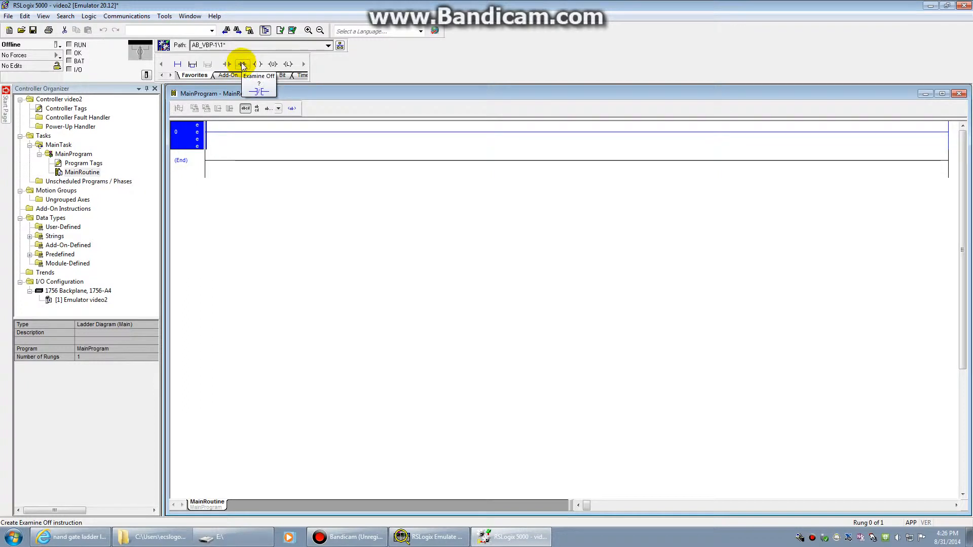
pyautogui.moveTo(227, 64)
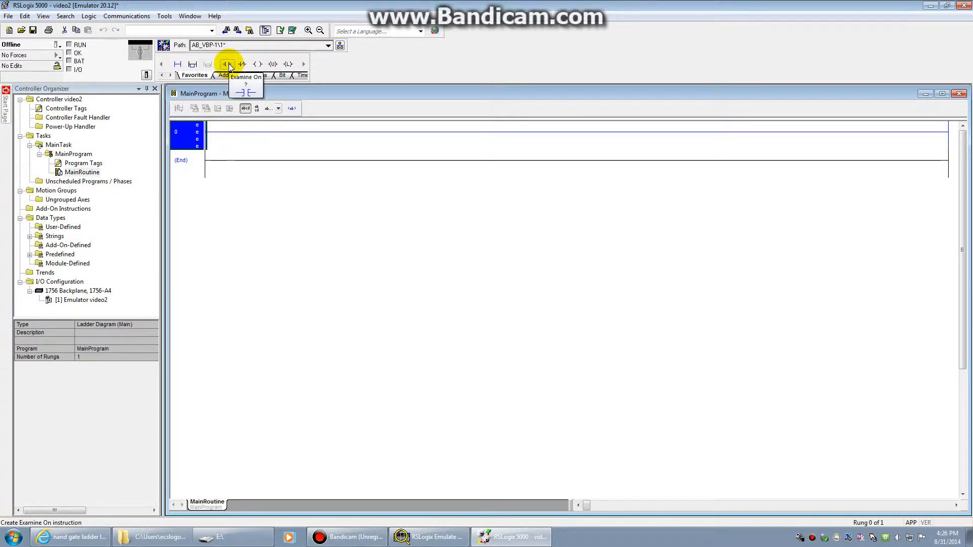
# - Place an Examine On (XIC) contact on rung 0 and select it for tagging
pyautogui.click(224, 64)
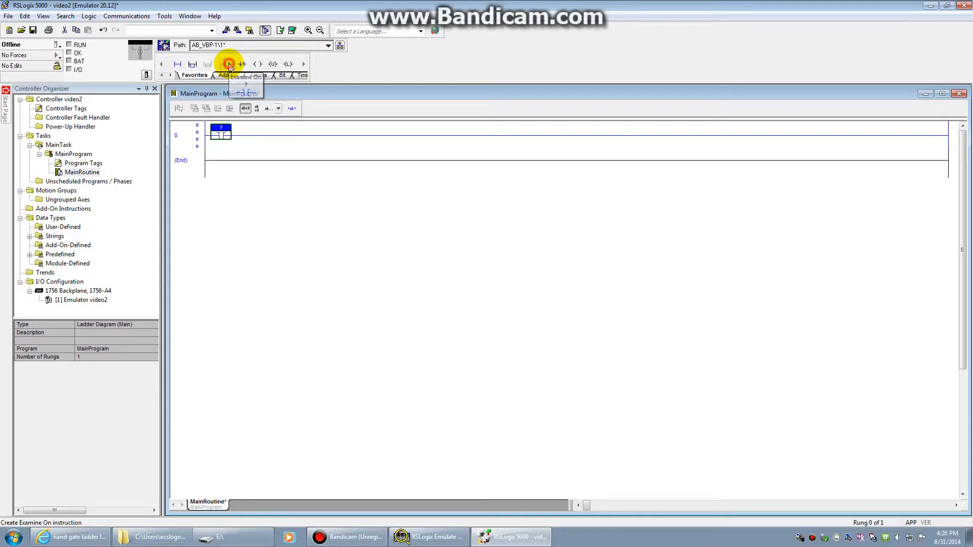
pyautogui.click(229, 64)
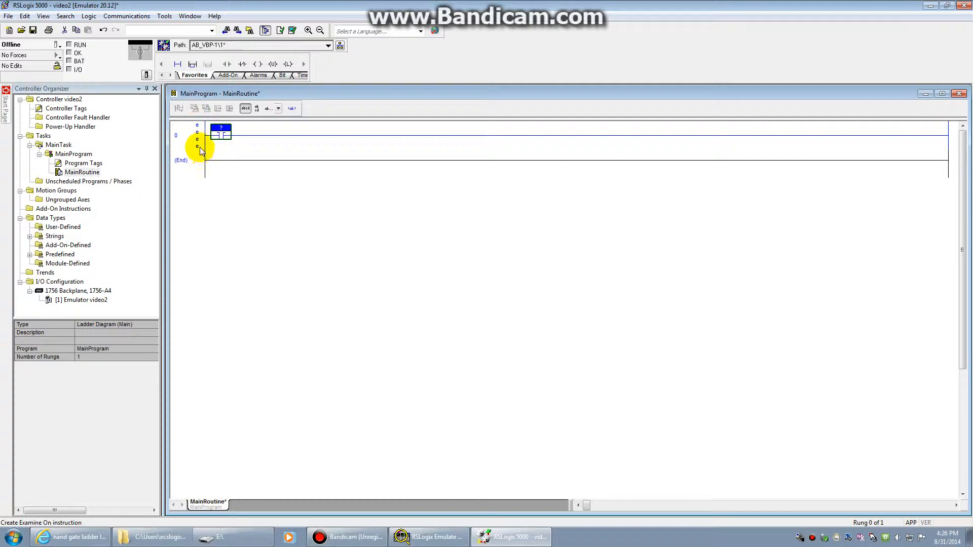
pyautogui.click(221, 133)
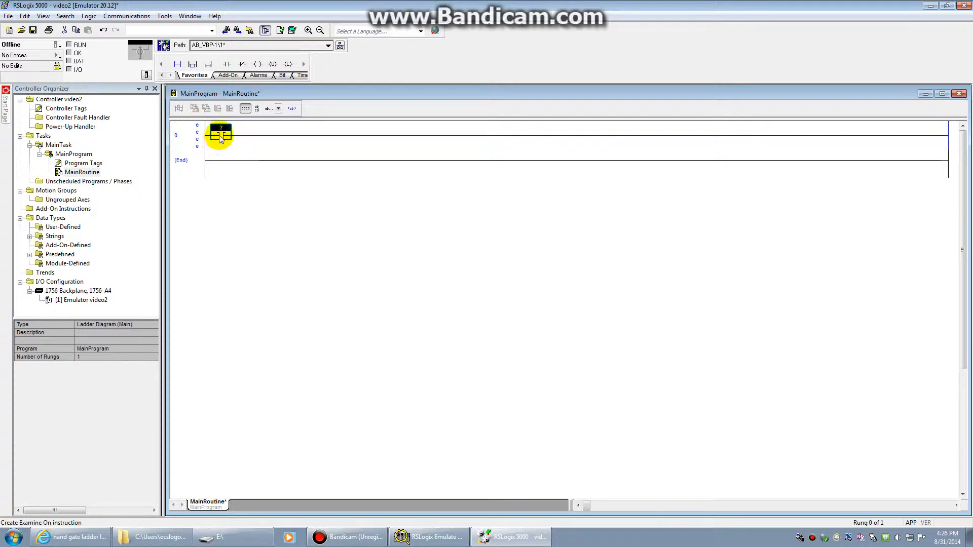
pyautogui.click(221, 132)
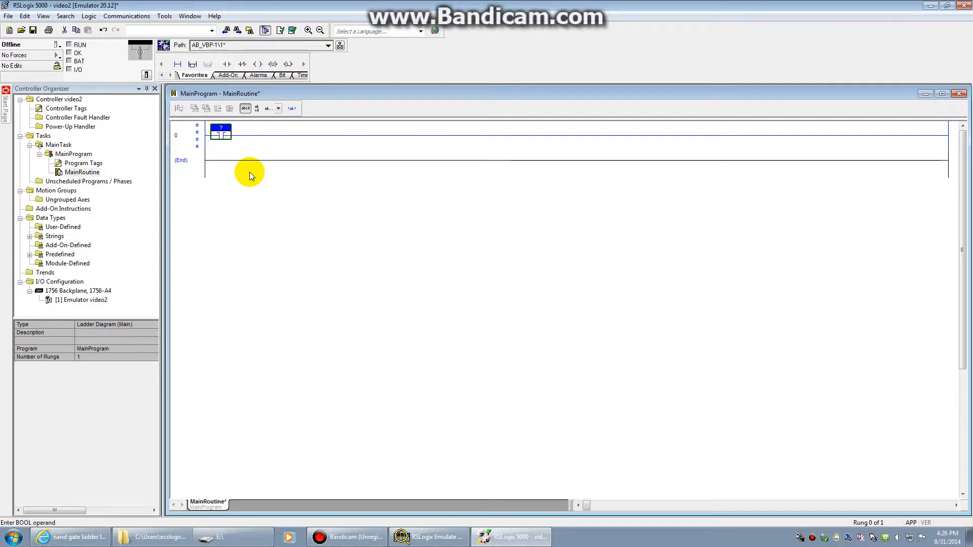
pyautogui.moveTo(232, 157)
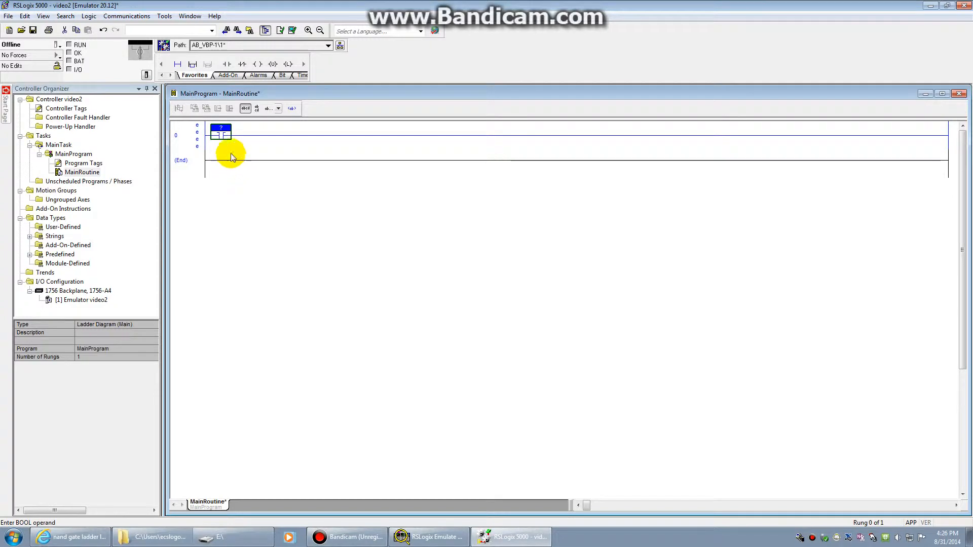
pyautogui.moveTo(255, 151)
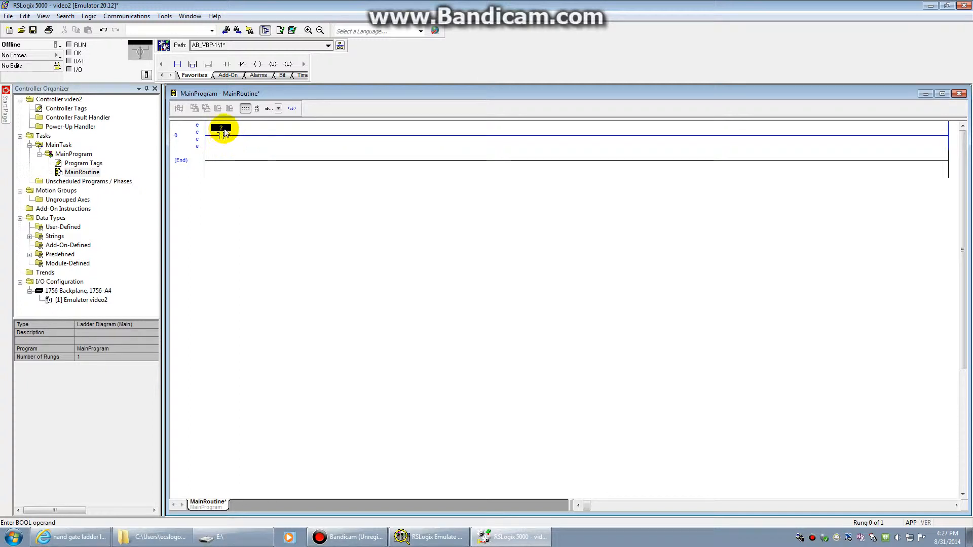
# - Start a new tag Red_Push_Button described 'This is a red push button'
pyautogui.rightClick(221, 131)
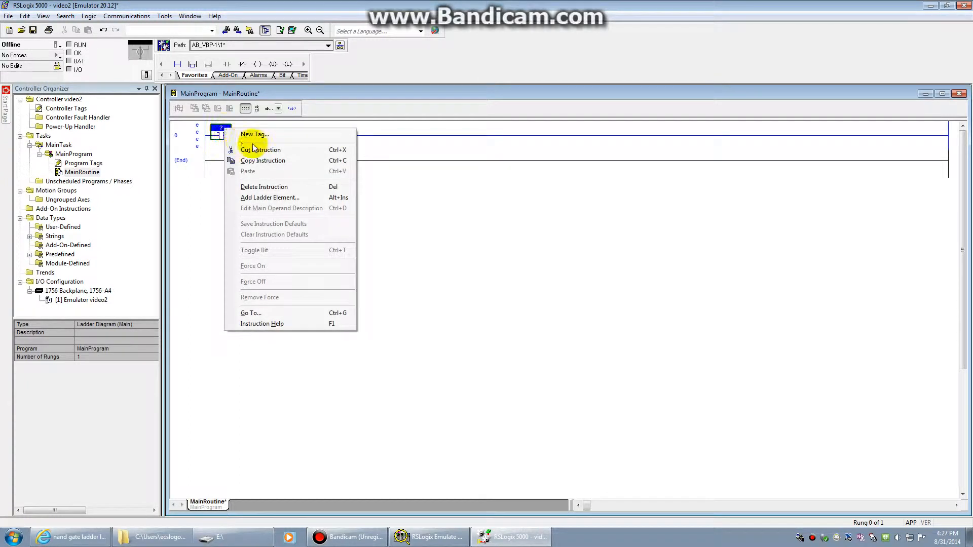
pyautogui.click(254, 133)
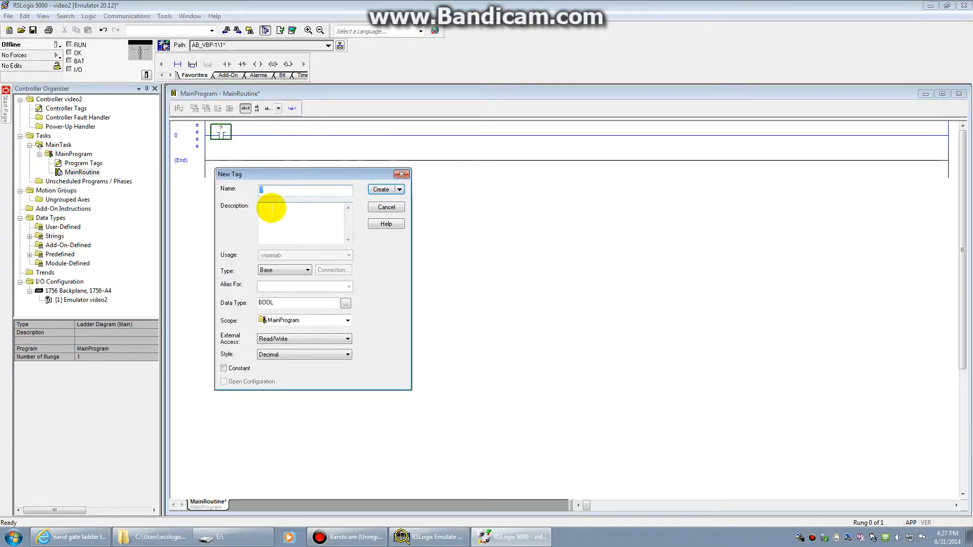
pyautogui.moveTo(370, 277)
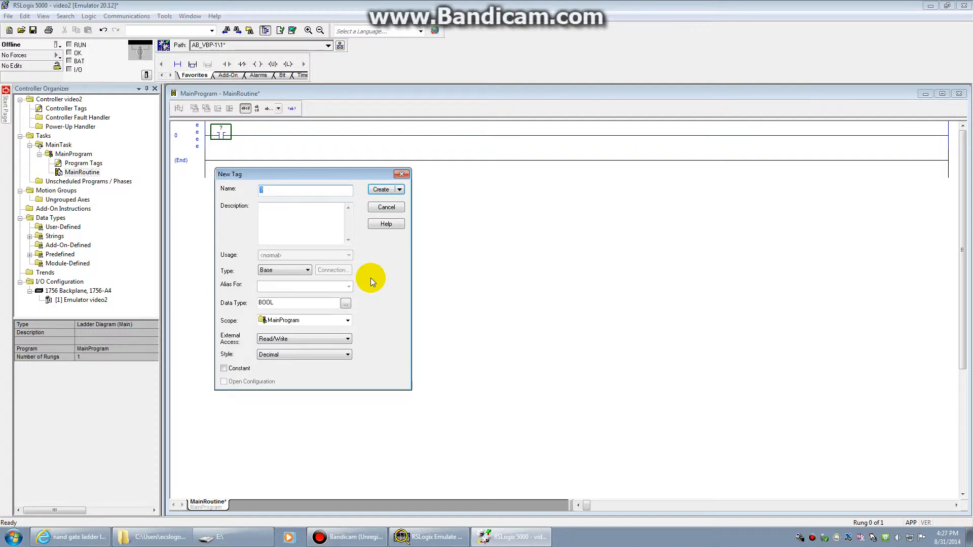
pyautogui.write('Red_Push_')
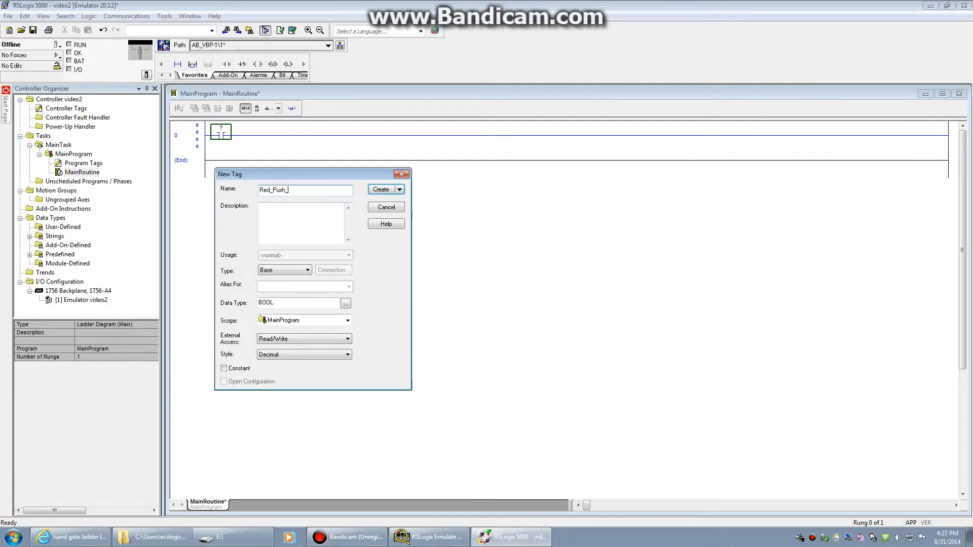
pyautogui.write('Button')
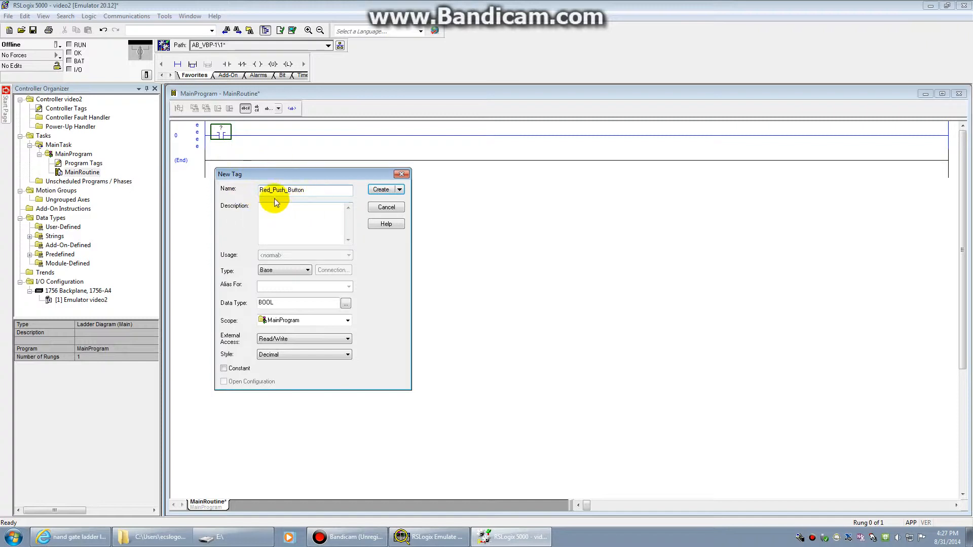
pyautogui.moveTo(282, 211)
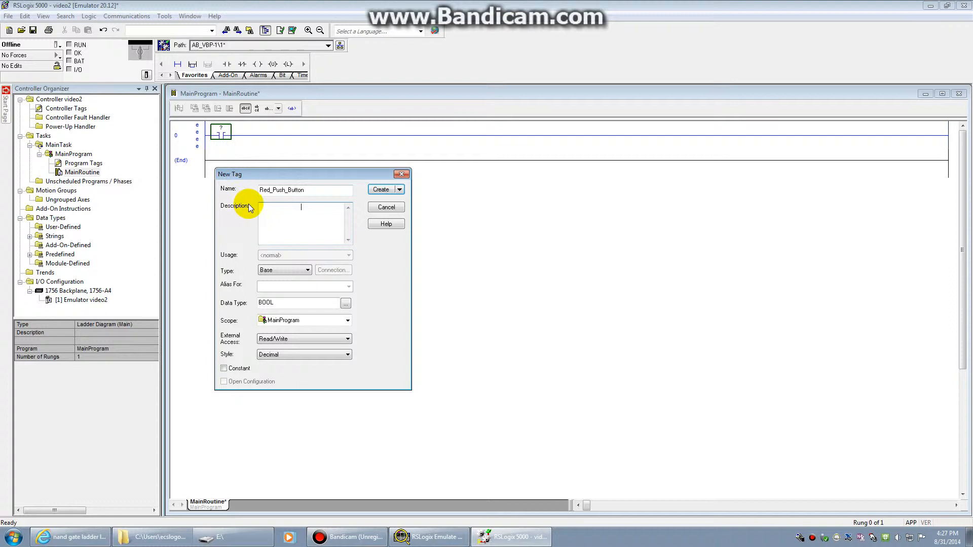
pyautogui.moveTo(234, 242)
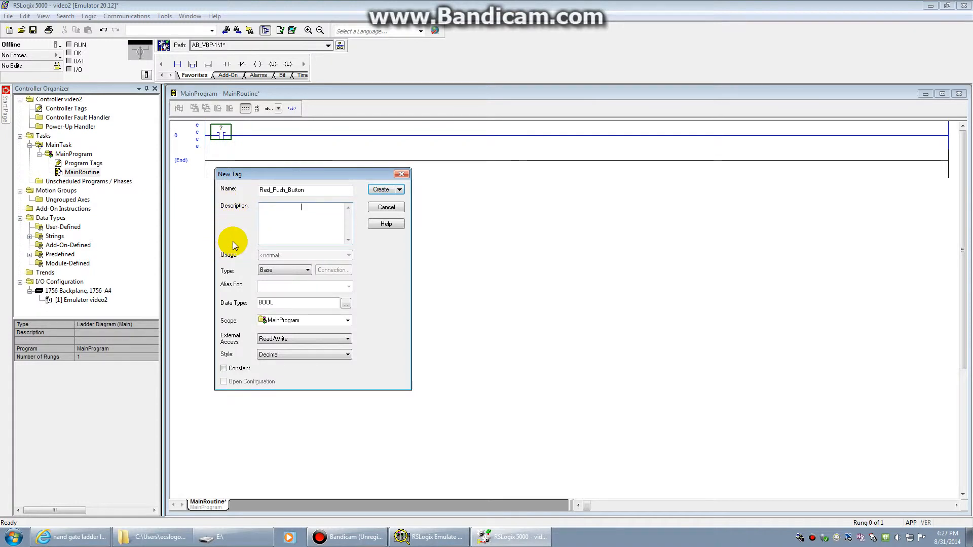
pyautogui.write('This is a red')
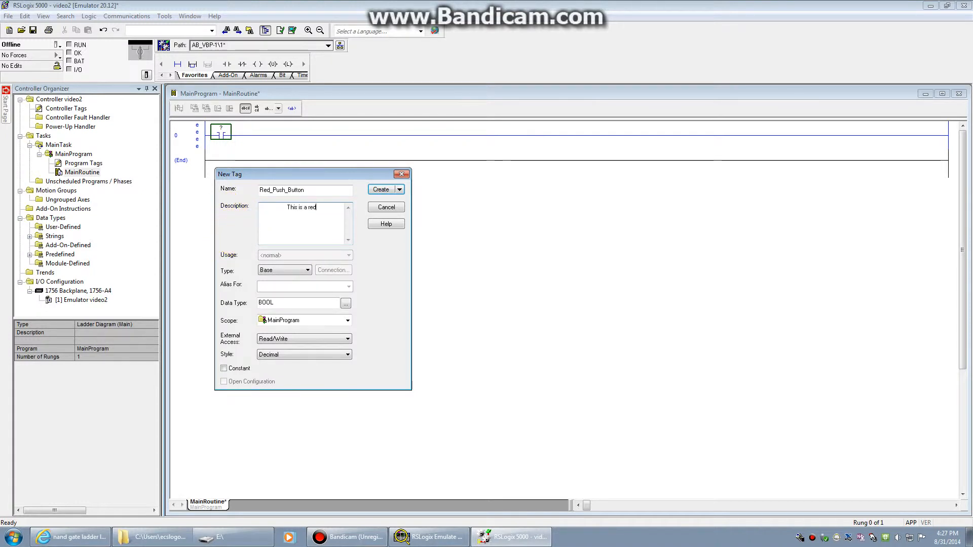
pyautogui.write('push button.')
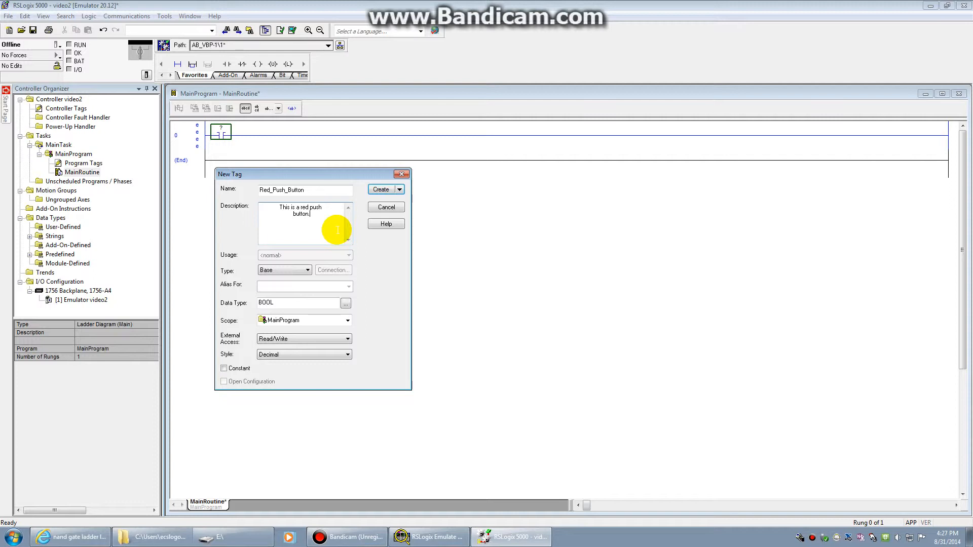
pyautogui.moveTo(353, 293)
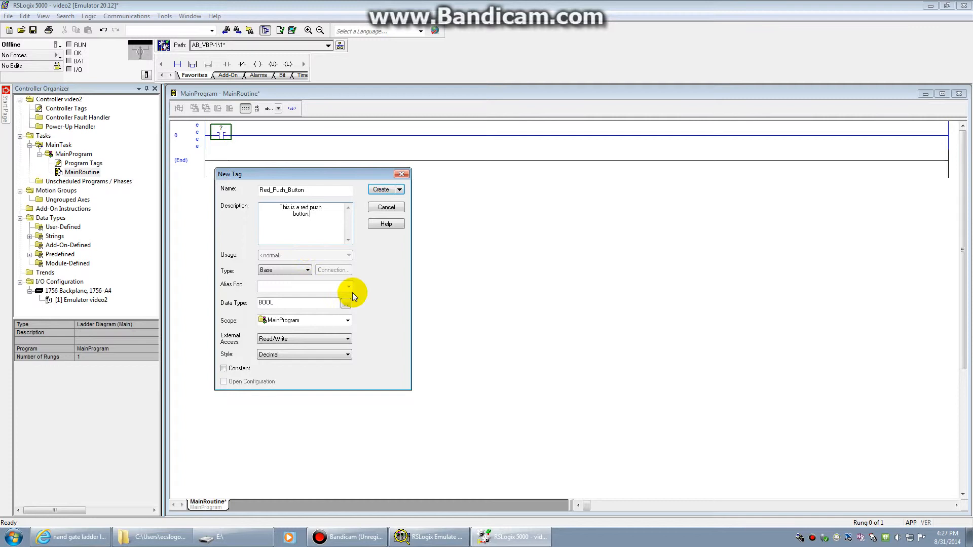
pyautogui.moveTo(244, 280)
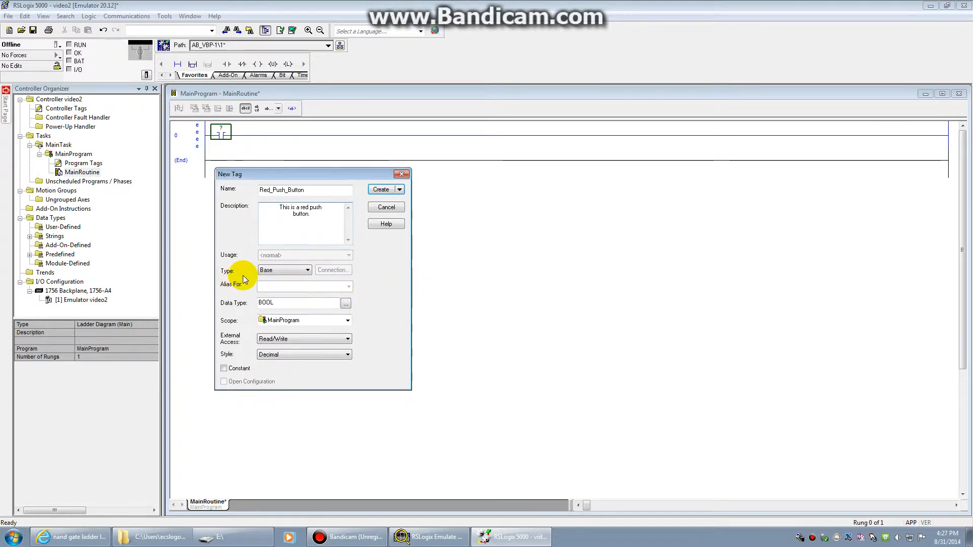
# - Keep the tag type Base and leave the data type unchanged
pyautogui.click(307, 269)
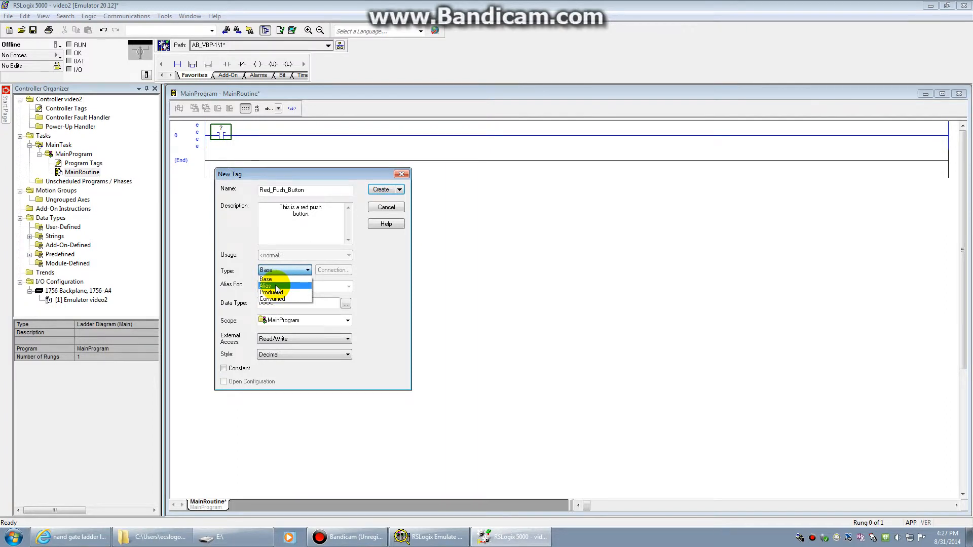
pyautogui.moveTo(284, 300)
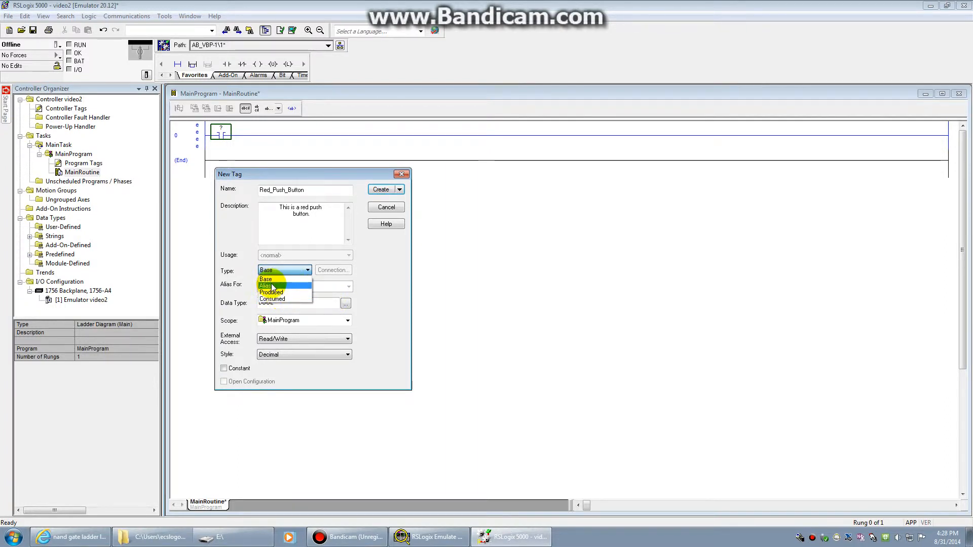
pyautogui.click(266, 278)
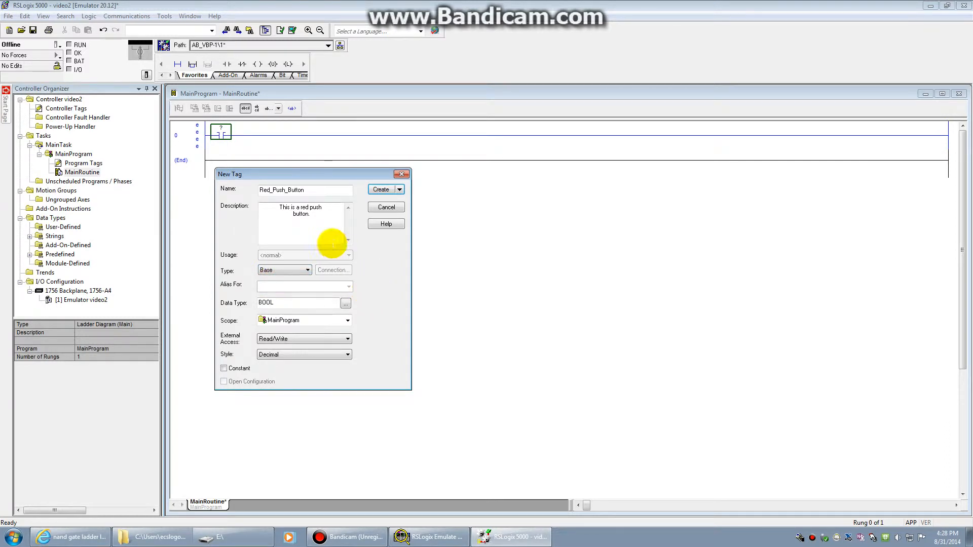
pyautogui.moveTo(238, 309)
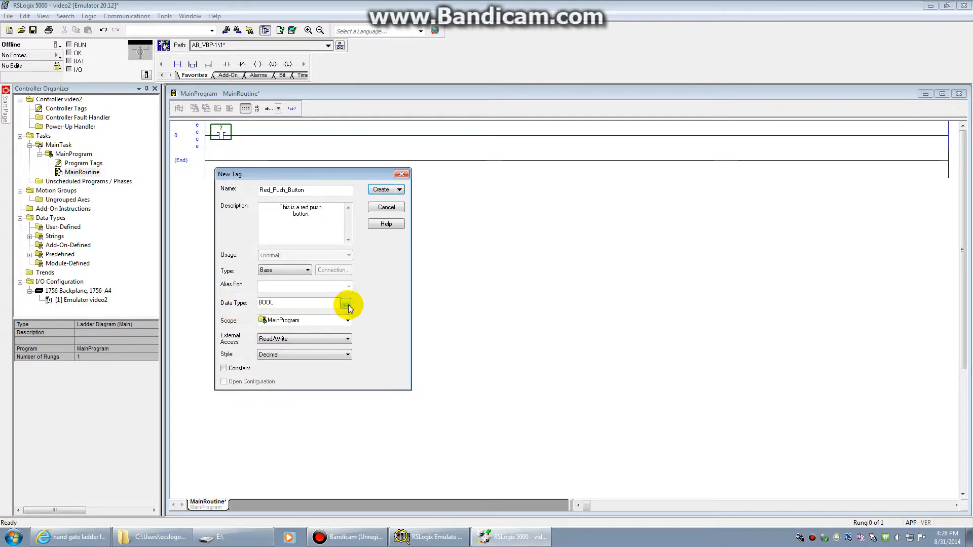
pyautogui.click(346, 304)
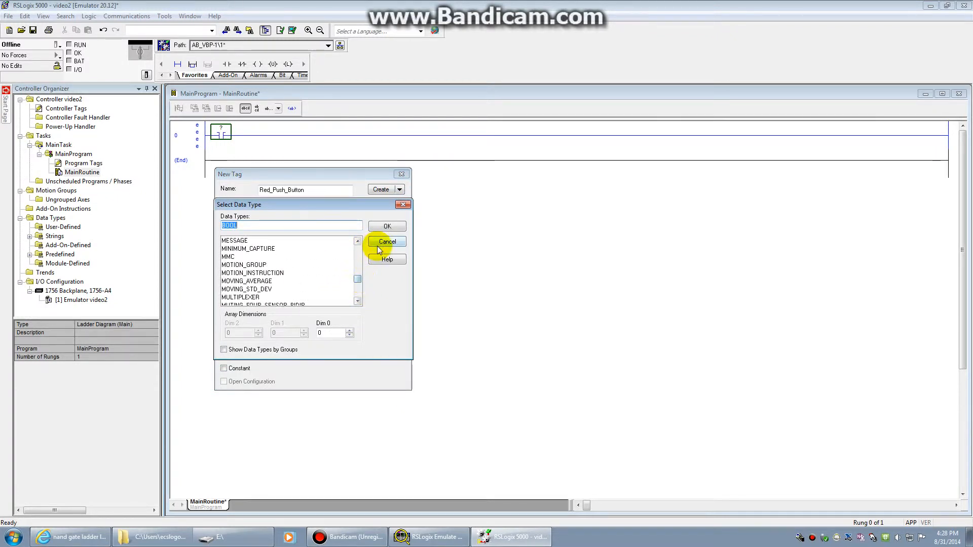
pyautogui.click(386, 225)
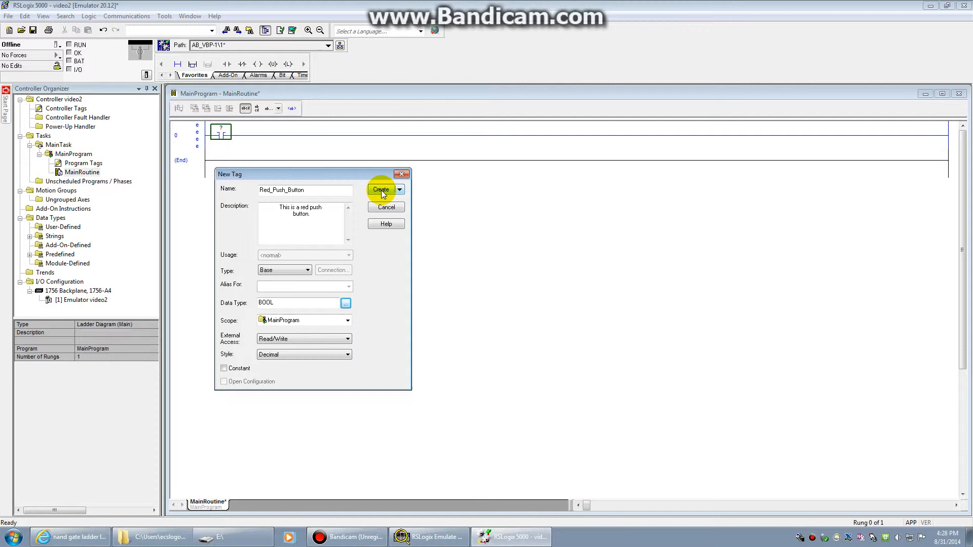
# - After the 'tag already exists' error, rename the tag Red_Button and create it
pyautogui.click(380, 189)
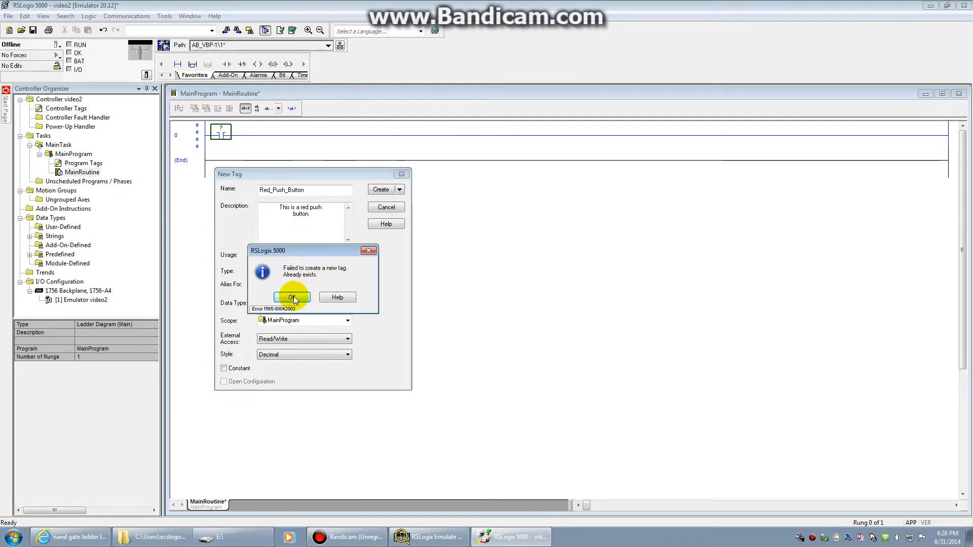
pyautogui.click(292, 297)
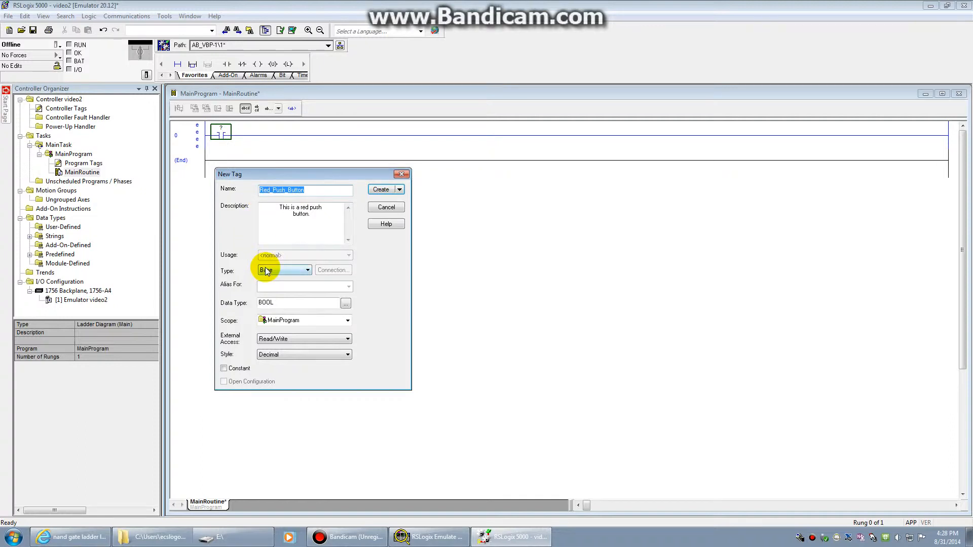
pyautogui.write('Red_B')
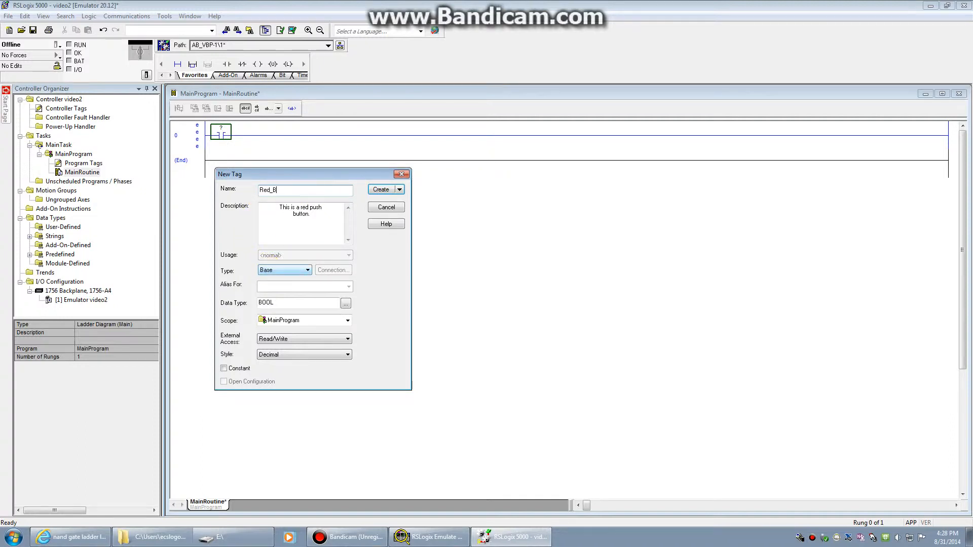
pyautogui.write('utton')
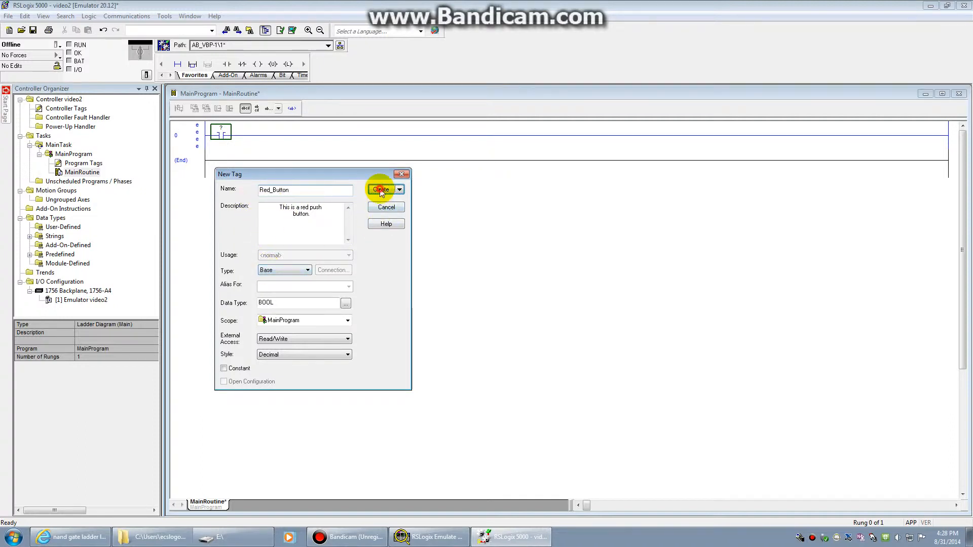
pyautogui.click(381, 189)
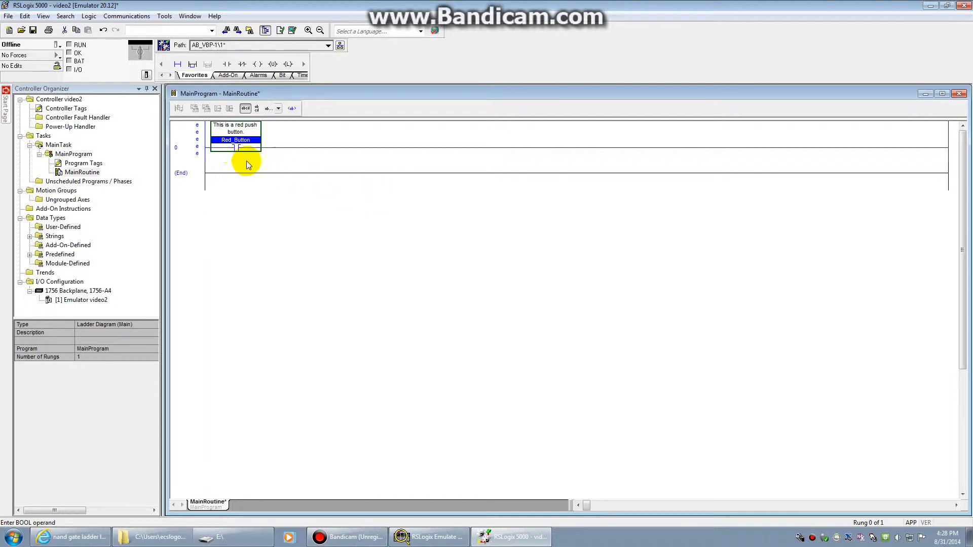
pyautogui.moveTo(363, 149)
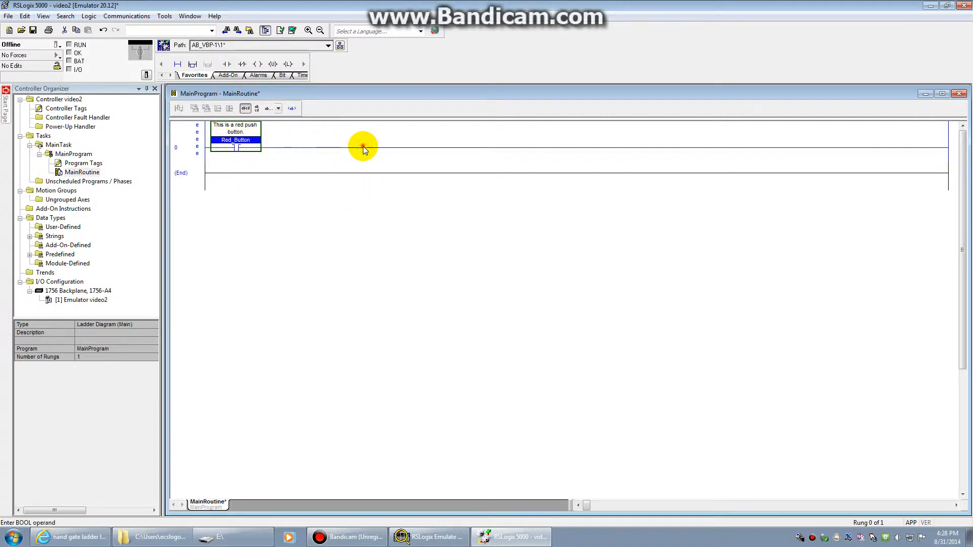
# - Select rung 0 and add an output coil after the Red_Button contact
pyautogui.click(188, 143)
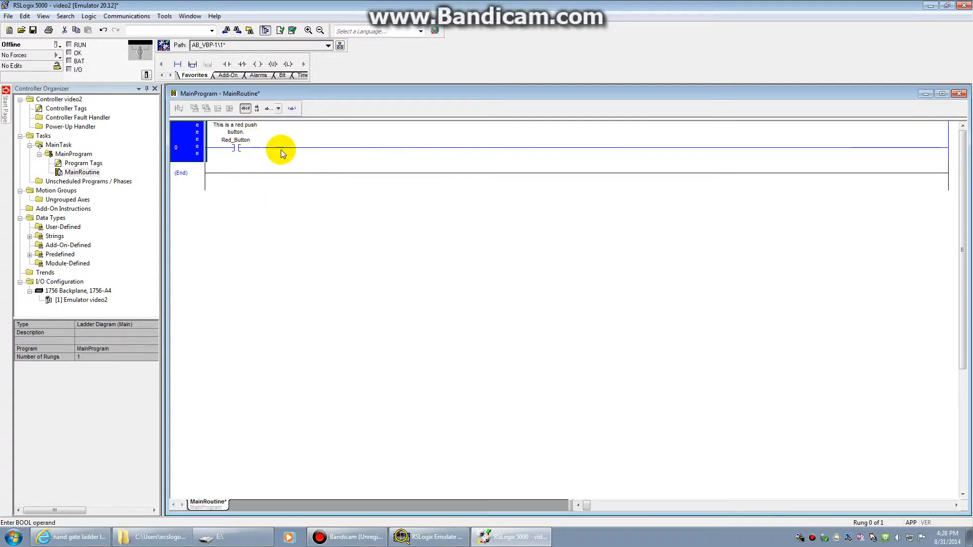
pyautogui.moveTo(908, 146)
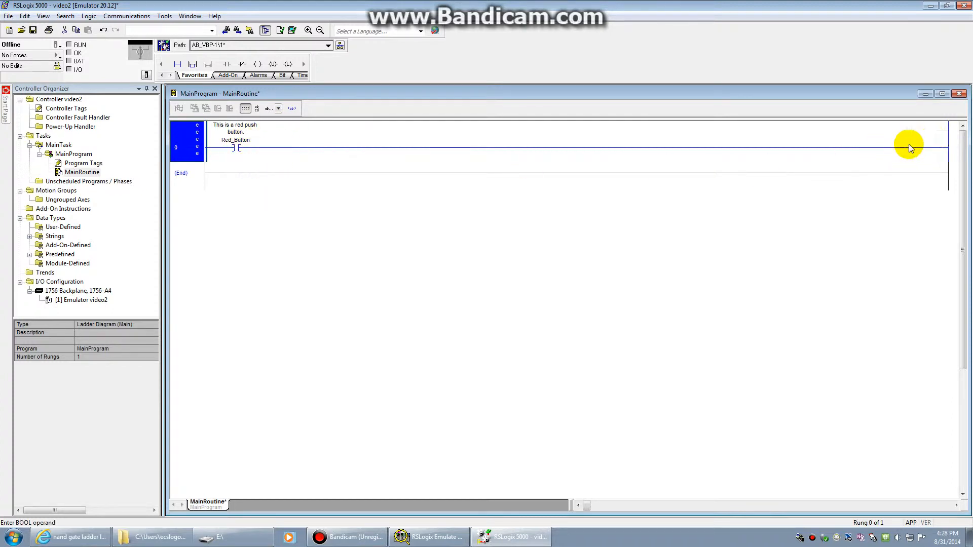
pyautogui.moveTo(200, 168)
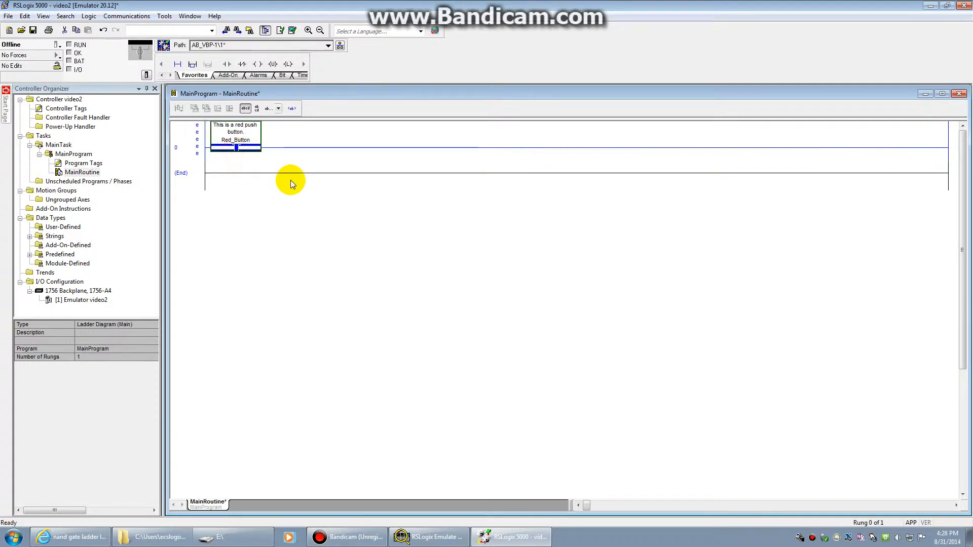
pyautogui.moveTo(258, 64)
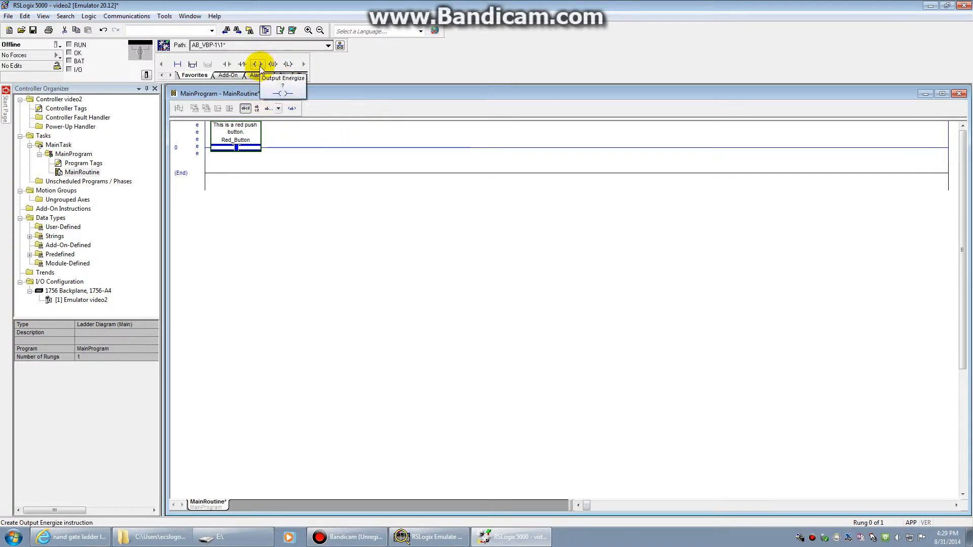
pyautogui.click(257, 64)
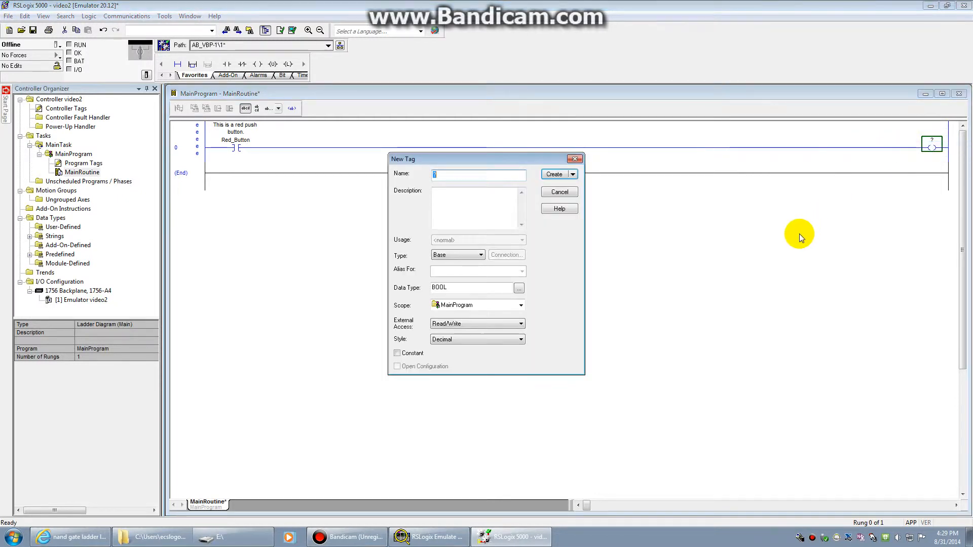
# - Create Base tag Red_Light_1 for the coil, described 'This is a red light'
pyautogui.write('Red')
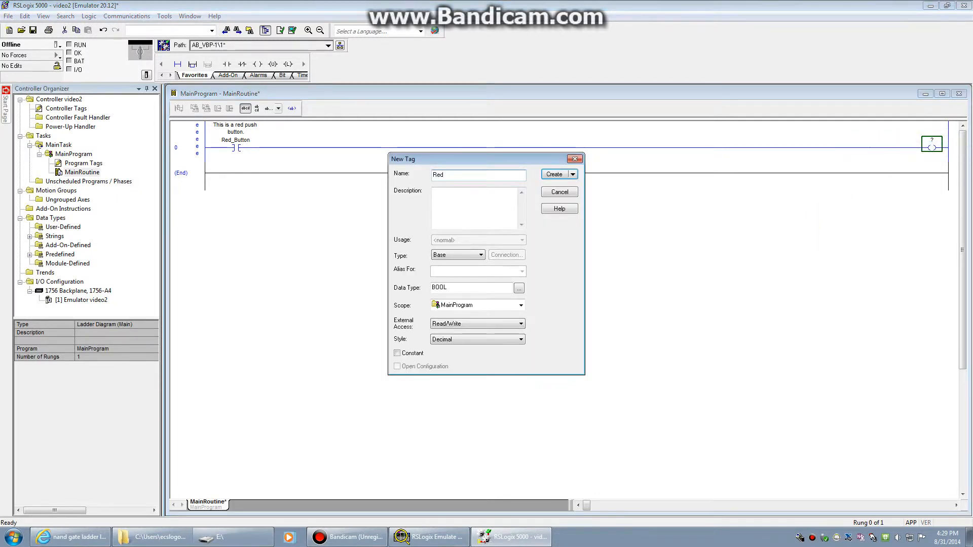
pyautogui.write('_Light')
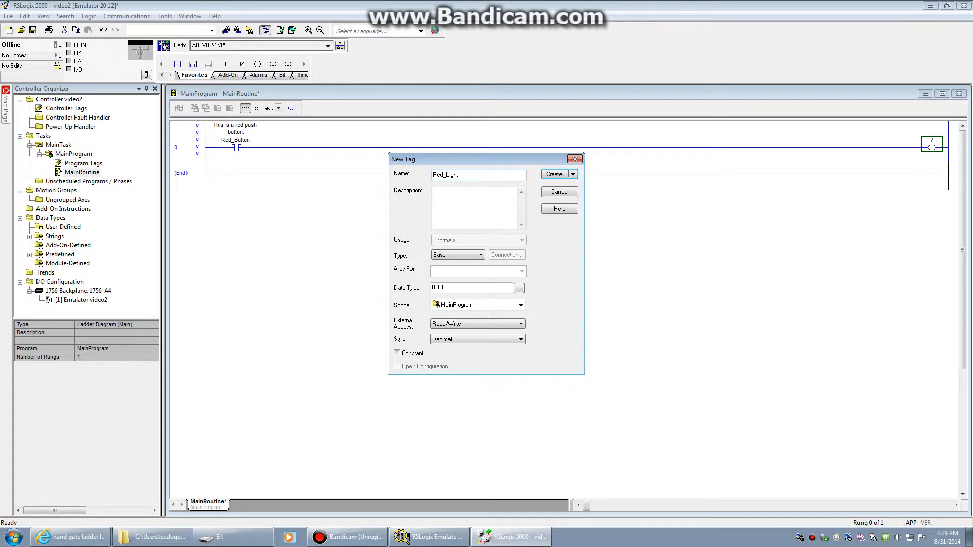
pyautogui.write('_1')
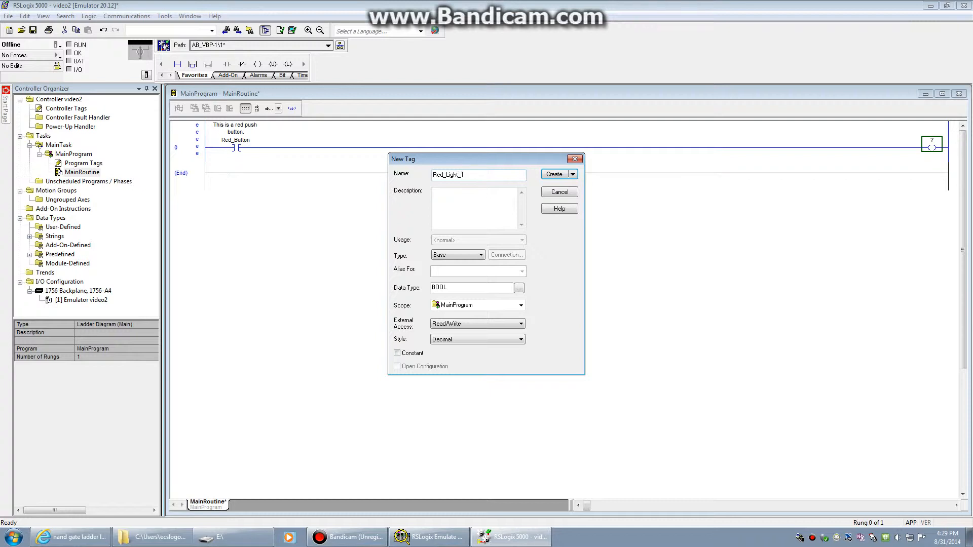
pyautogui.write('Th')
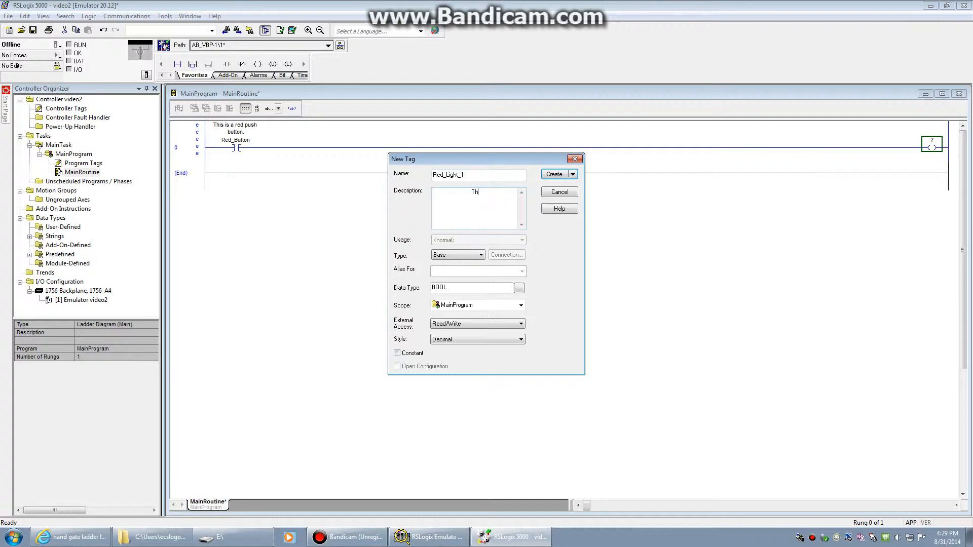
pyautogui.write('This is a red light.')
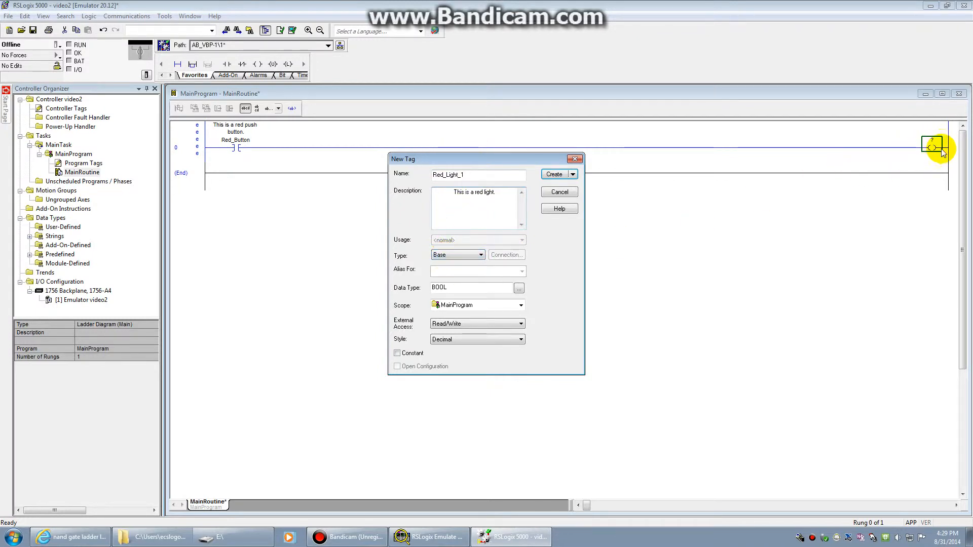
pyautogui.moveTo(957, 160)
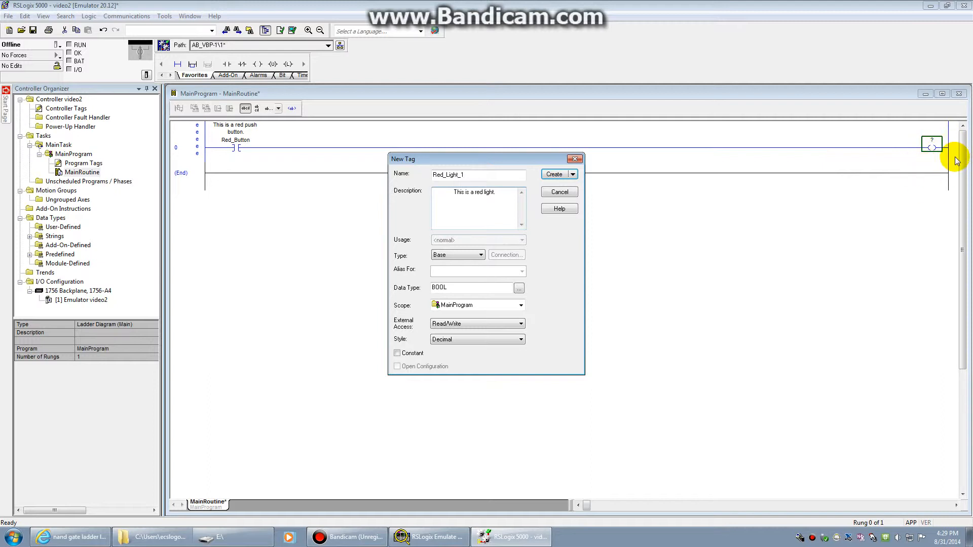
pyautogui.moveTo(931, 155)
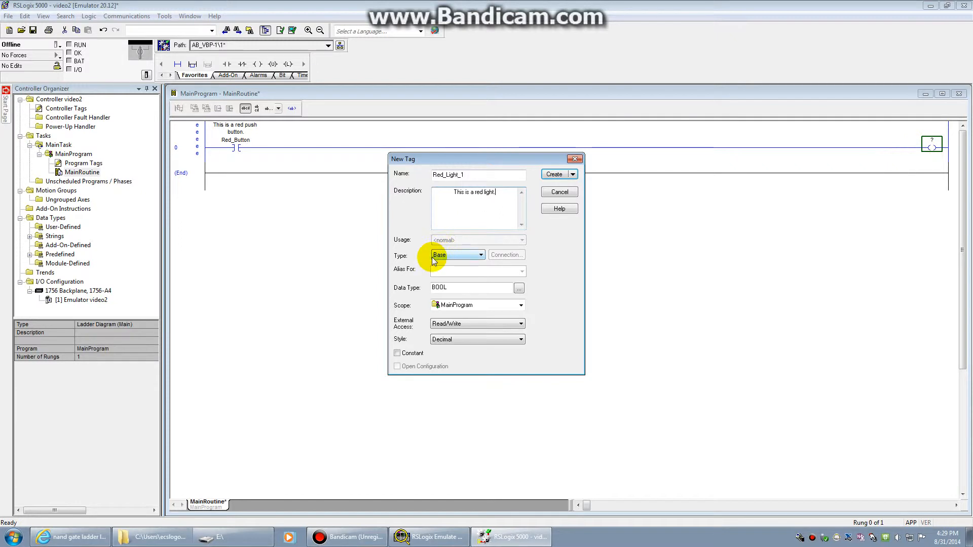
pyautogui.click(480, 255)
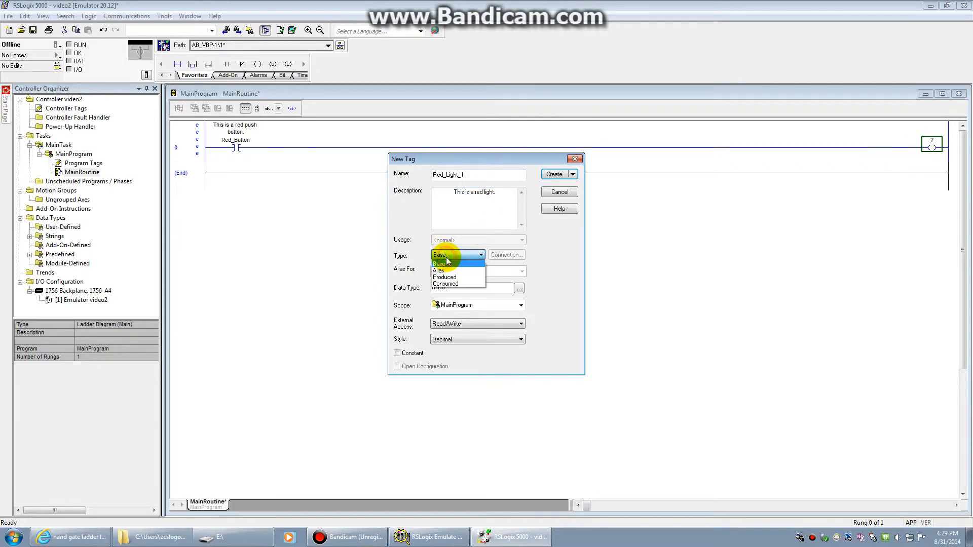
pyautogui.click(439, 254)
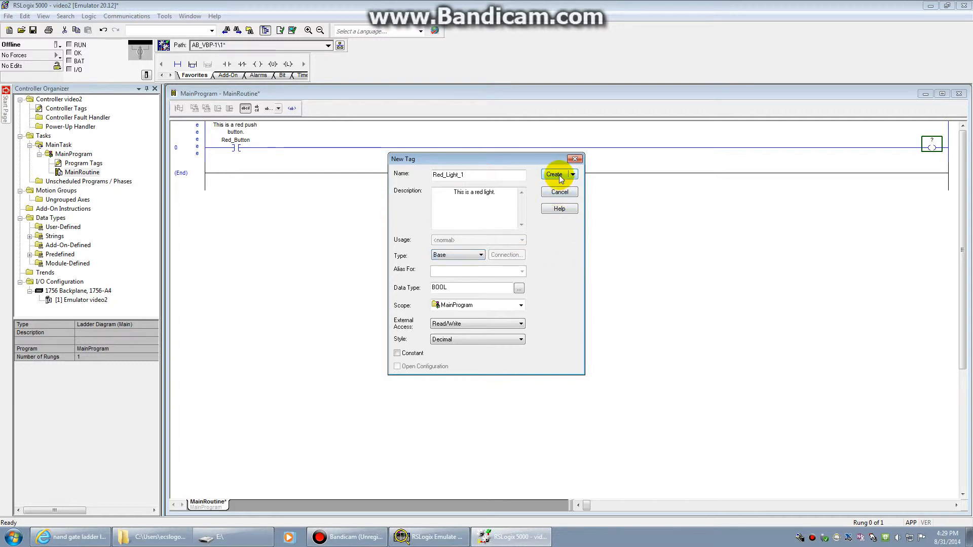
pyautogui.click(553, 174)
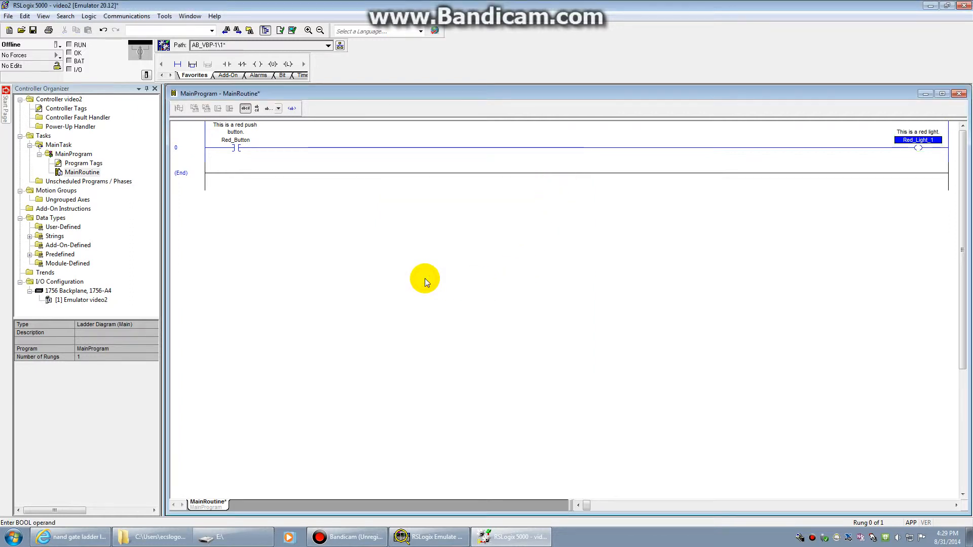
pyautogui.moveTo(340, 188)
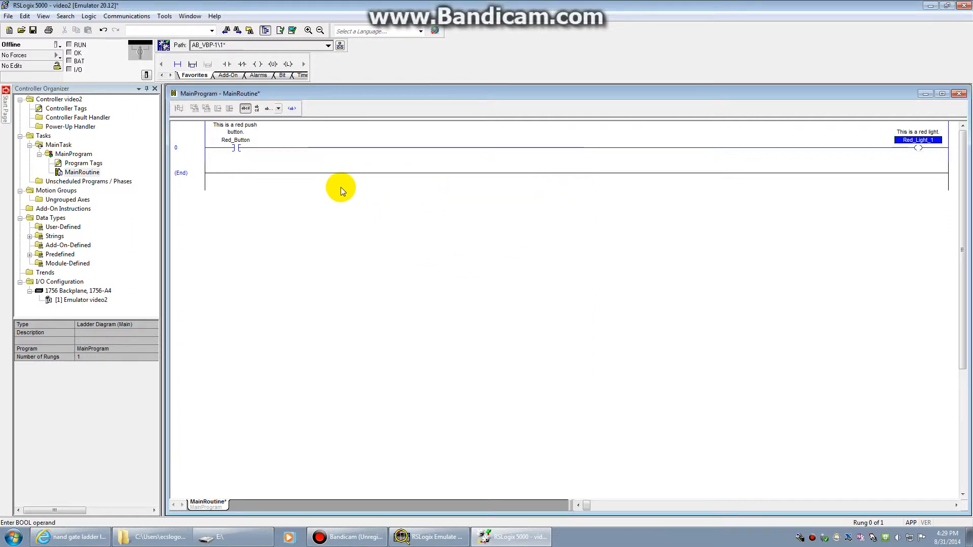
pyautogui.moveTo(638, 204)
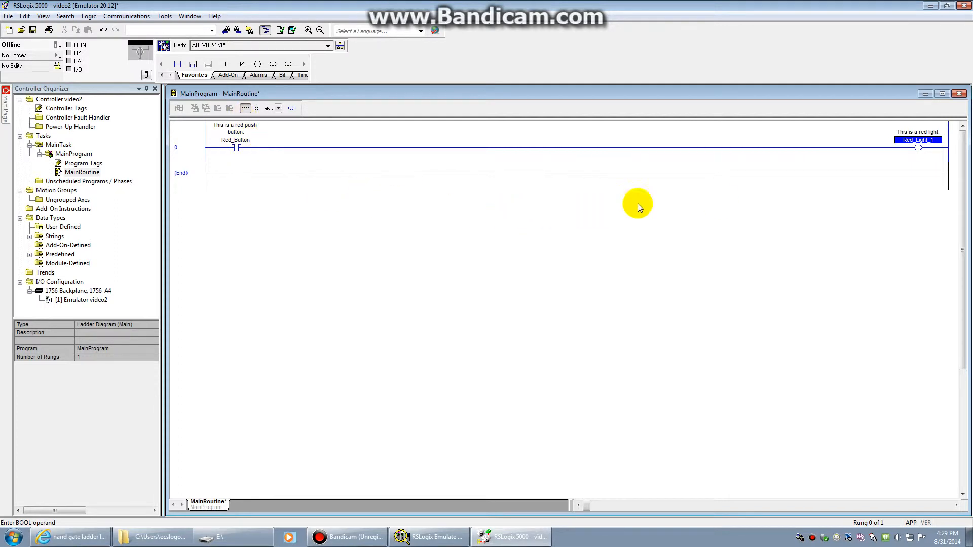
pyautogui.moveTo(188, 293)
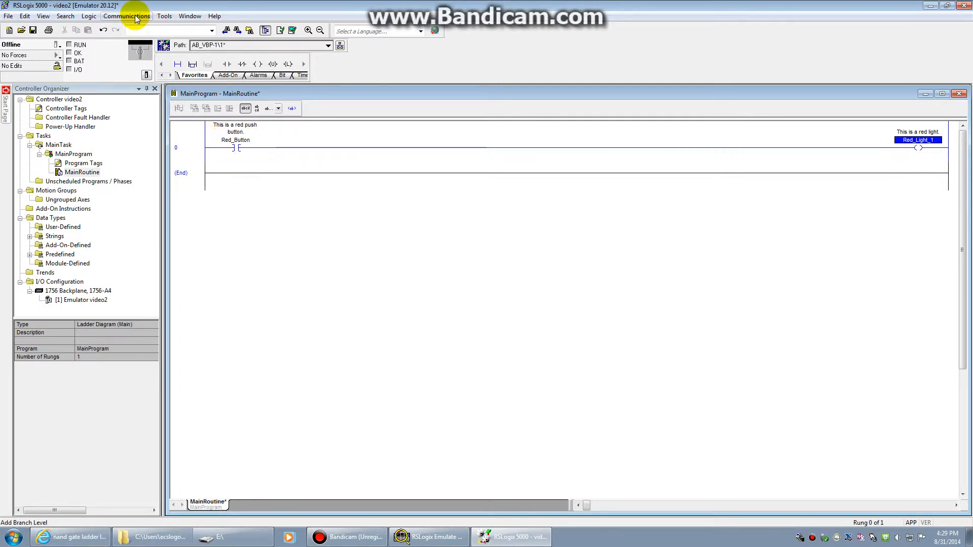
# - Download the project to the emulator controller and return it to Remote Run
pyautogui.click(126, 15)
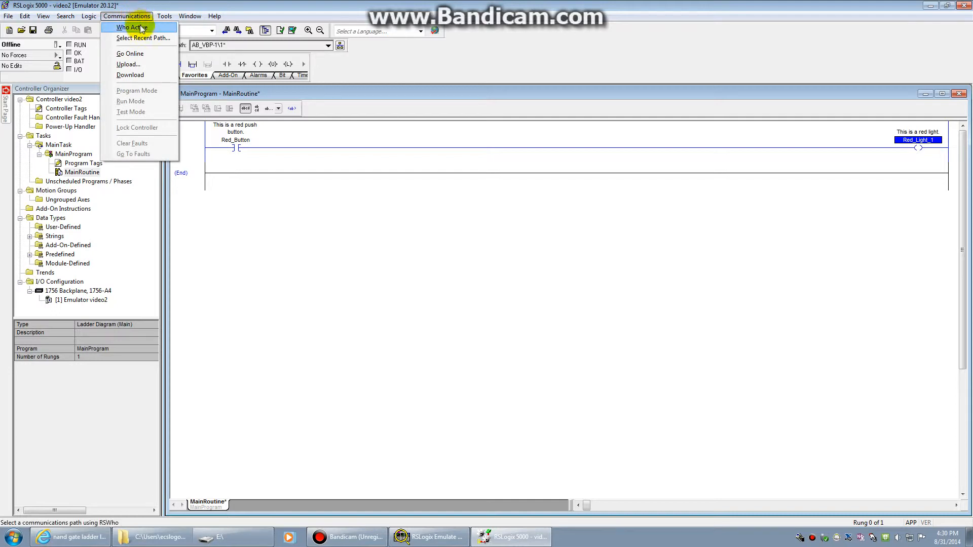
pyautogui.moveTo(138, 19)
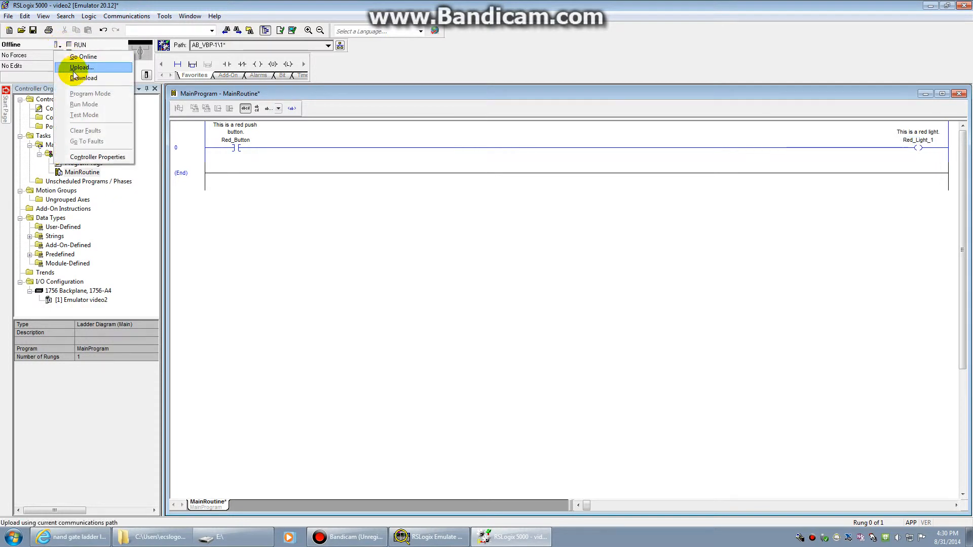
pyautogui.click(81, 78)
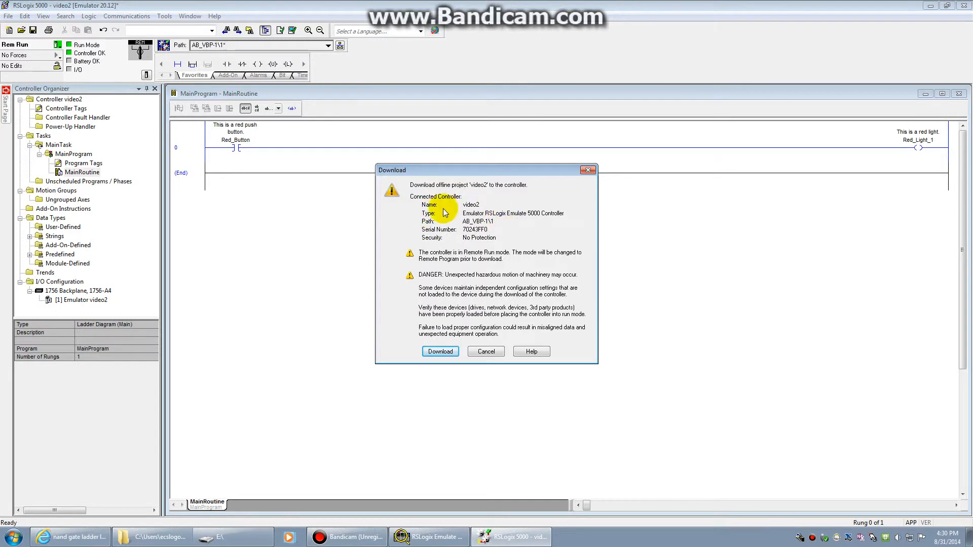
pyautogui.moveTo(518, 313)
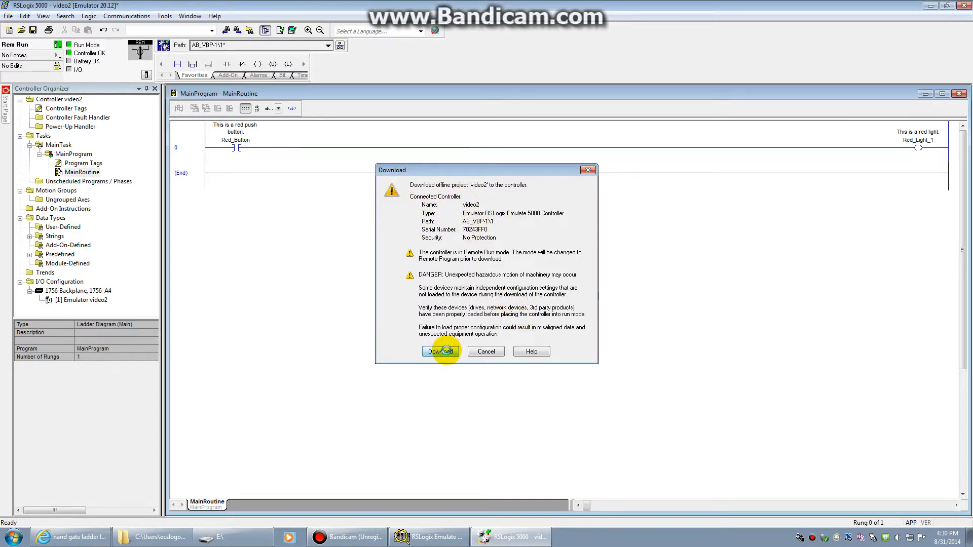
pyautogui.click(440, 351)
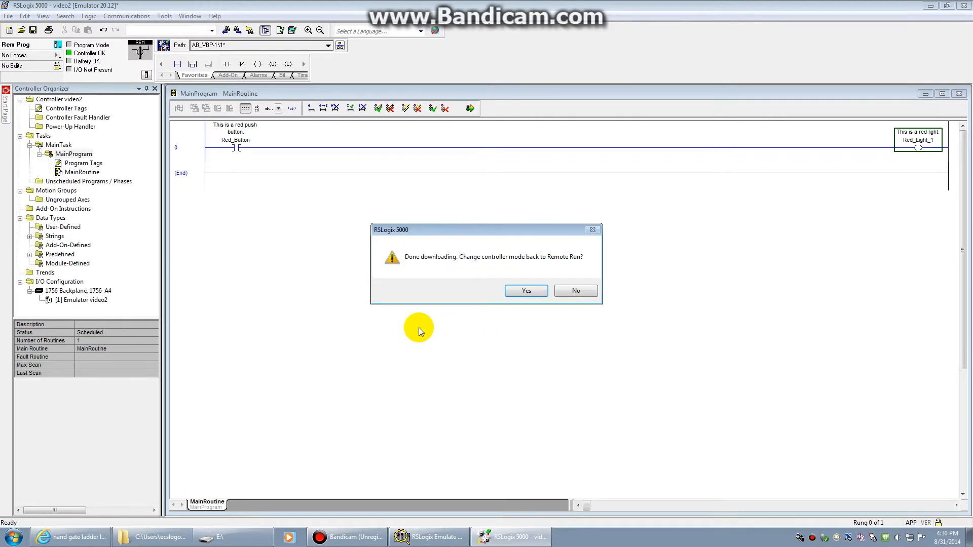
pyautogui.moveTo(467, 231)
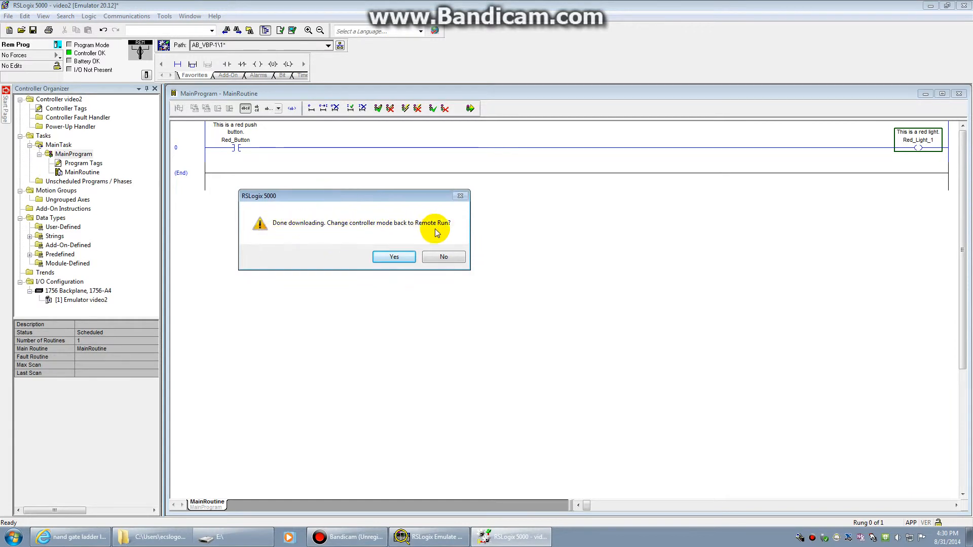
pyautogui.moveTo(426, 238)
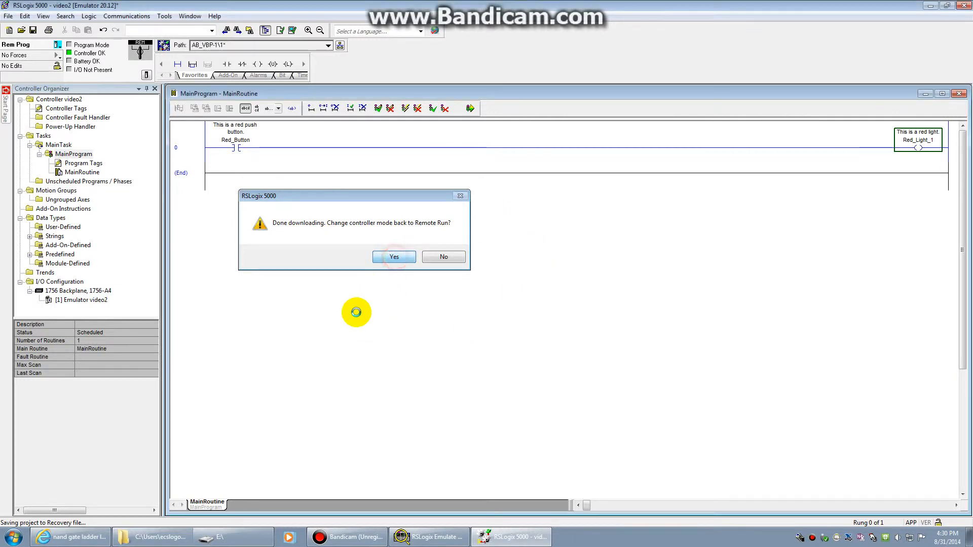
pyautogui.click(393, 256)
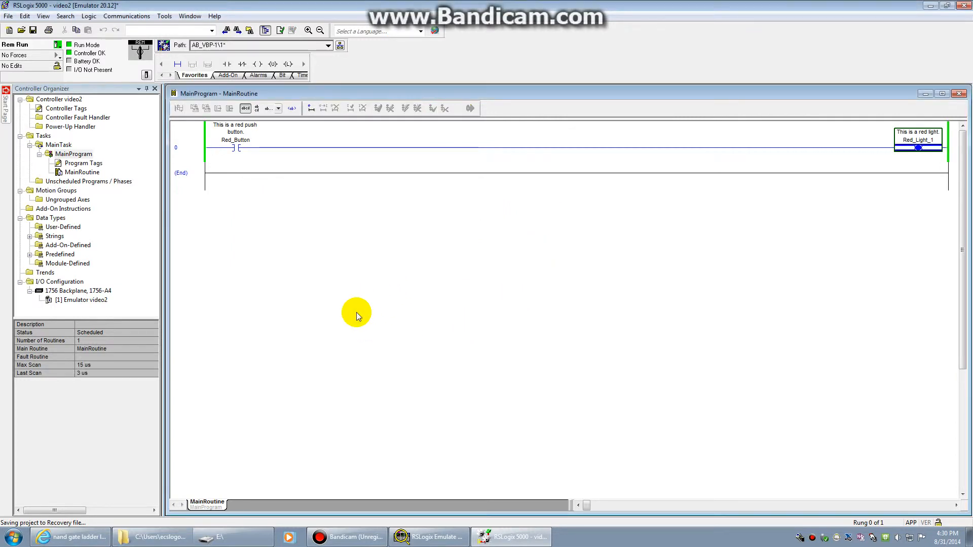
pyautogui.moveTo(220, 179)
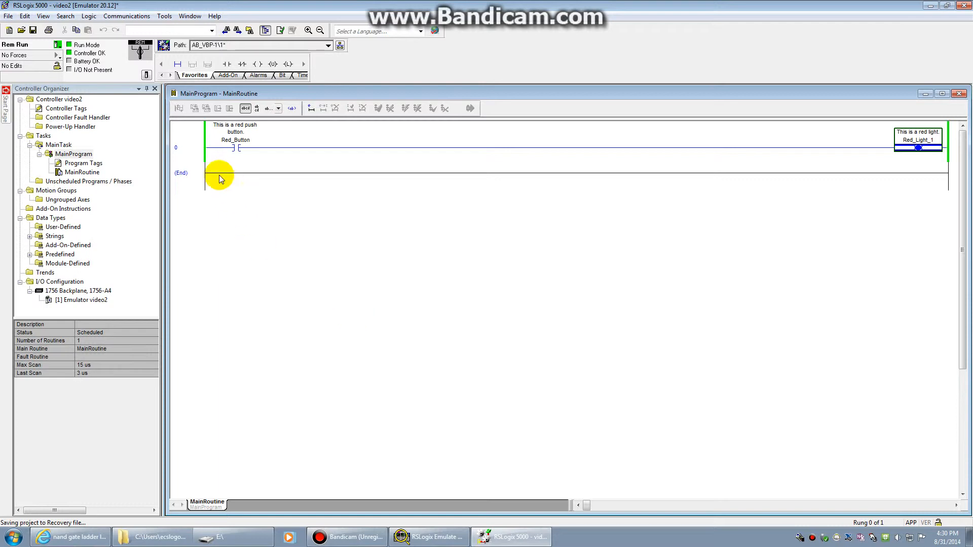
pyautogui.moveTo(205, 135)
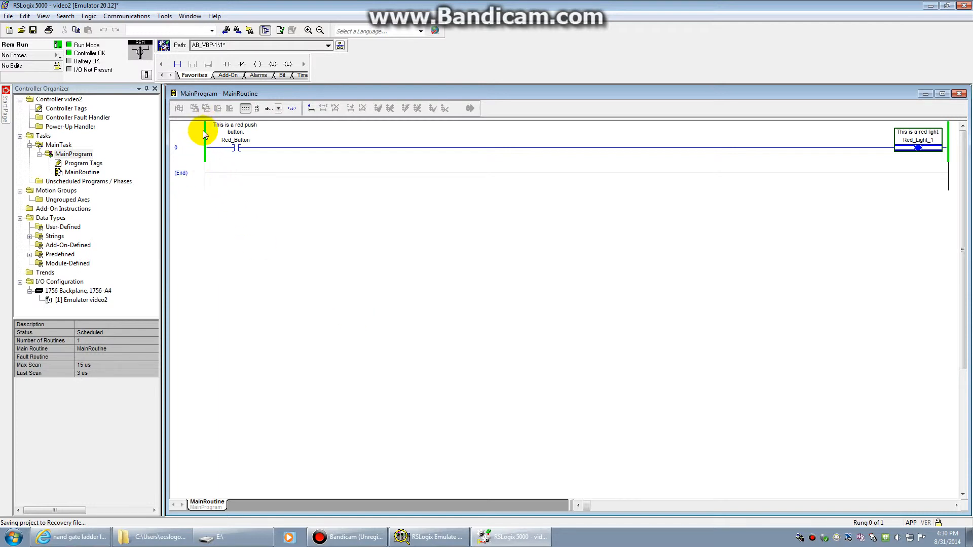
pyautogui.moveTo(611, 205)
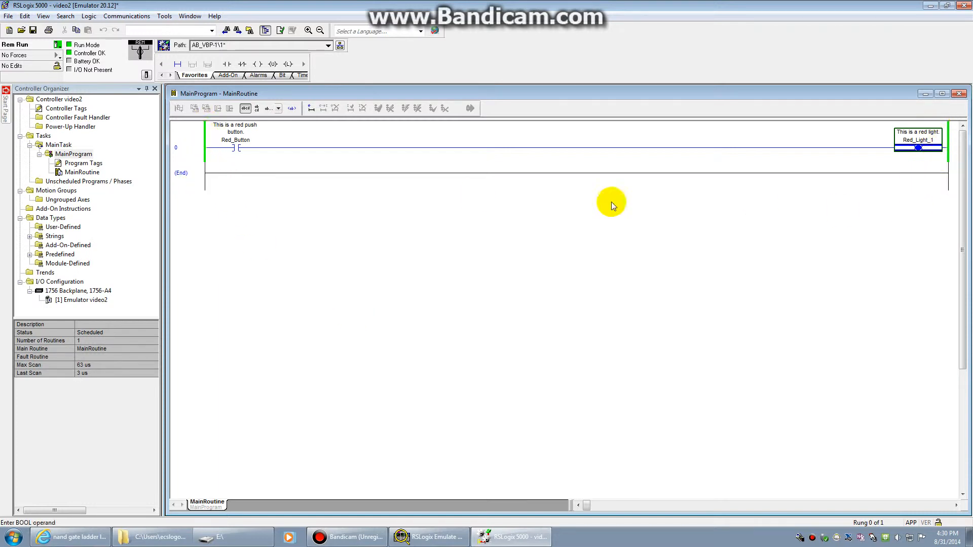
pyautogui.moveTo(200, 136)
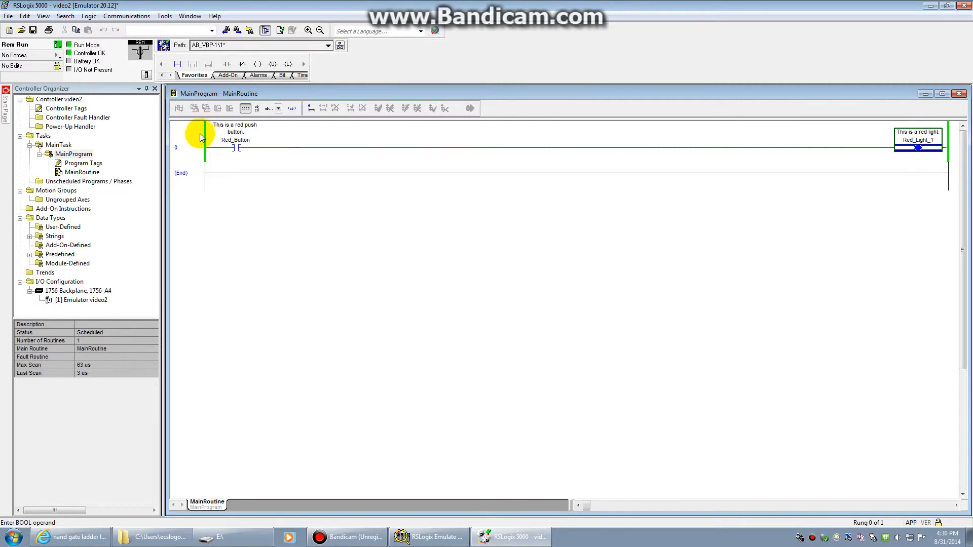
pyautogui.moveTo(207, 204)
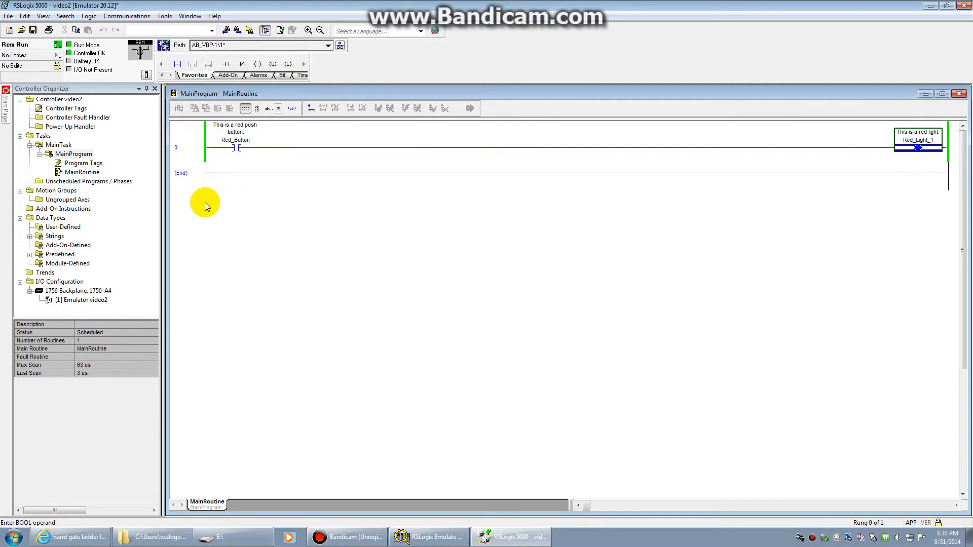
pyautogui.moveTo(274, 213)
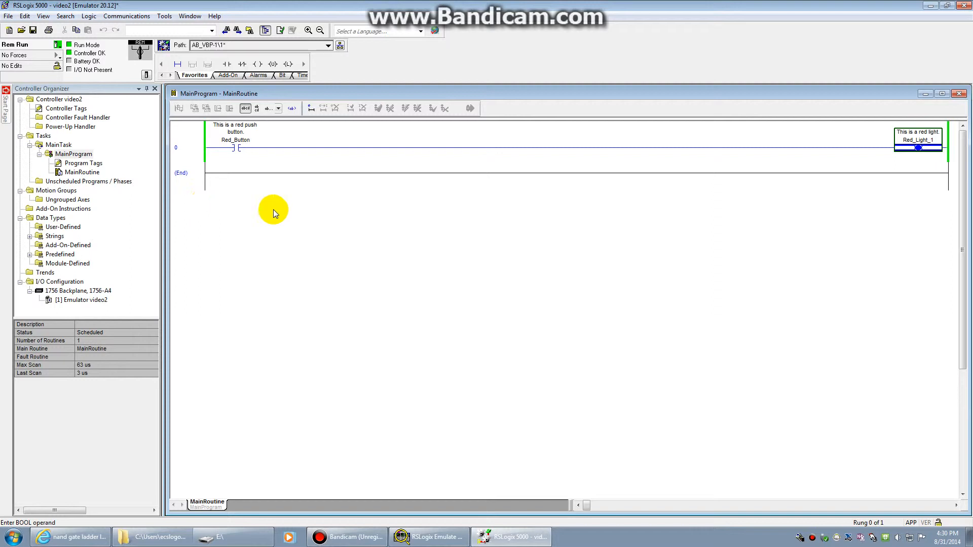
pyautogui.moveTo(816, 179)
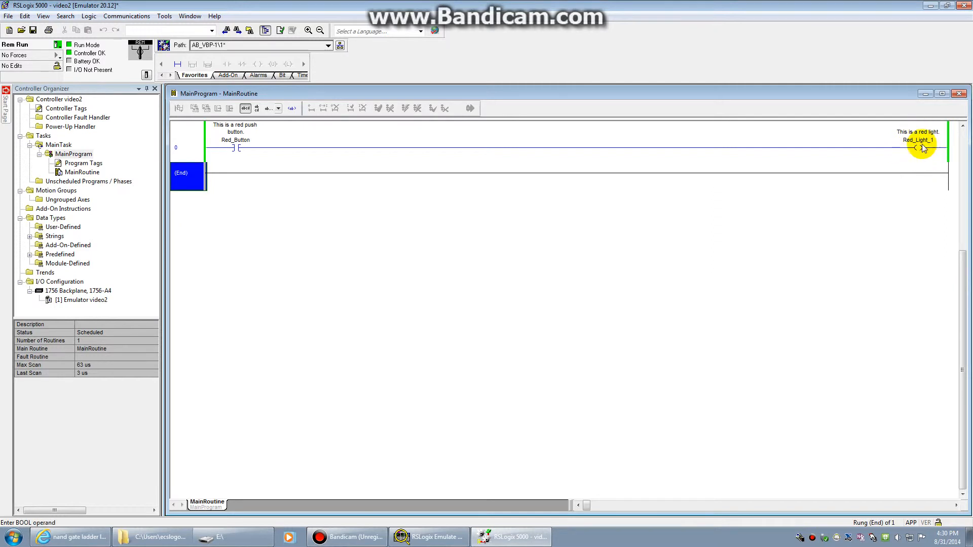
pyautogui.moveTo(313, 203)
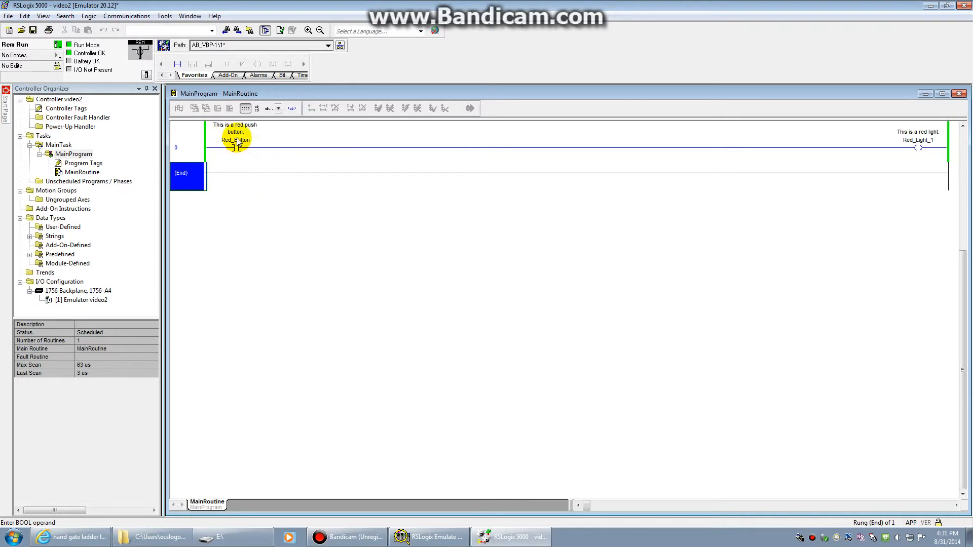
# - Toggle the Red_Button bit on so Red_Light_1 energizes
pyautogui.click(234, 135)
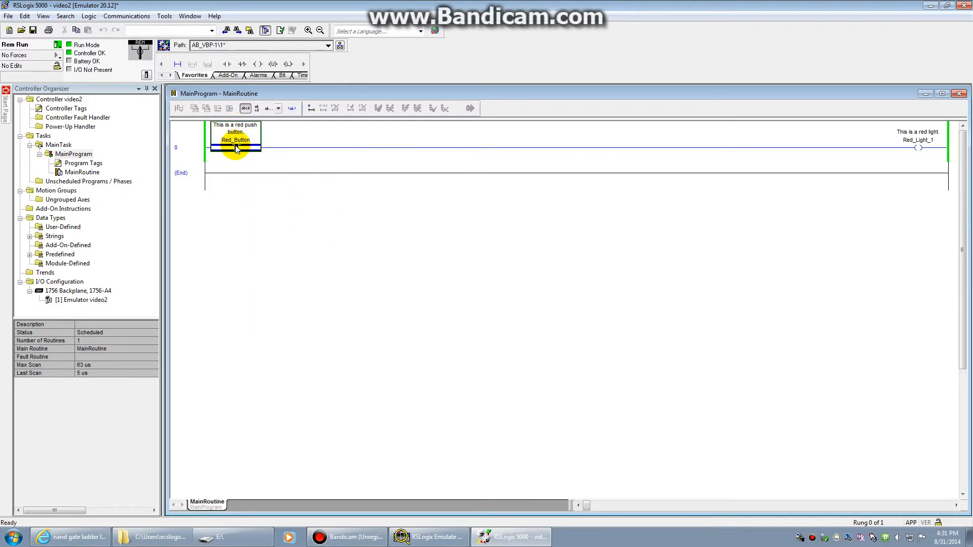
pyautogui.rightClick(235, 147)
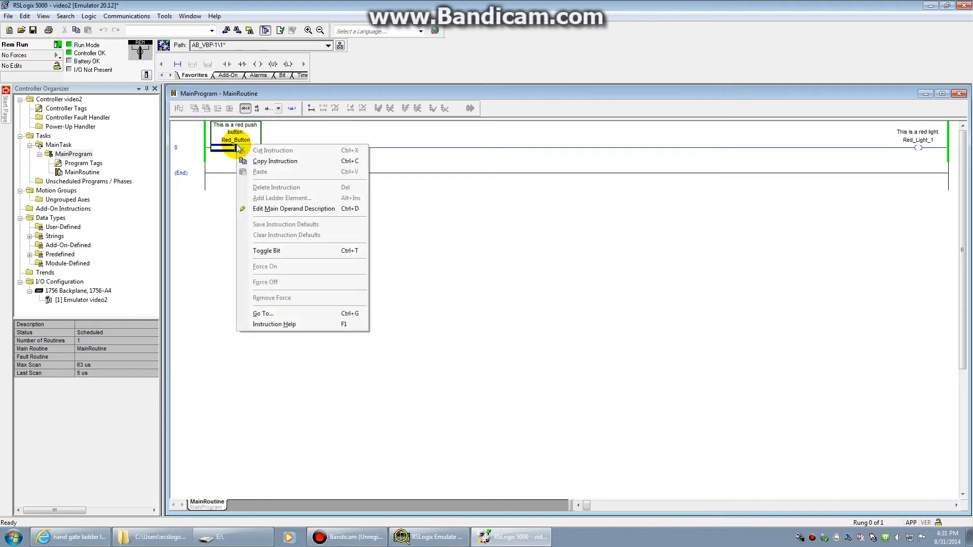
pyautogui.moveTo(304, 251)
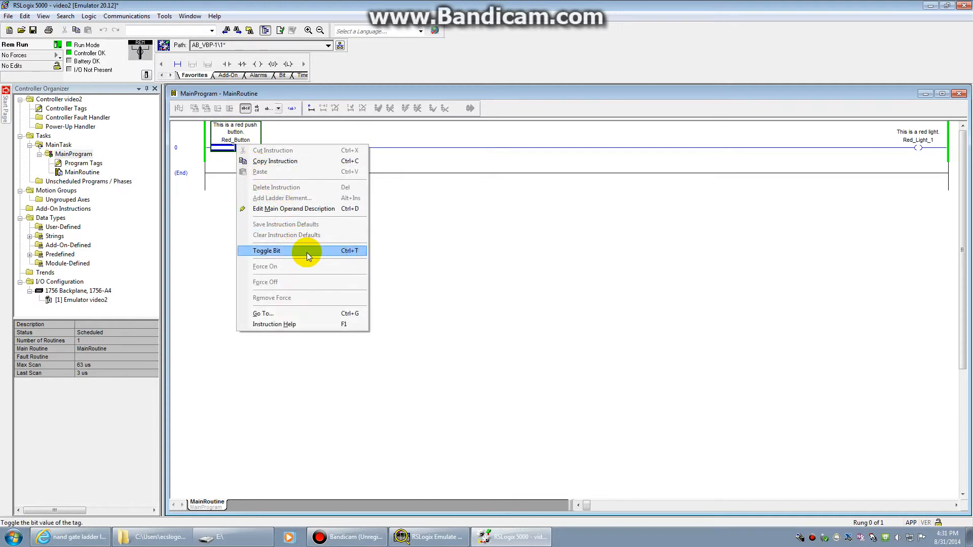
pyautogui.click(266, 251)
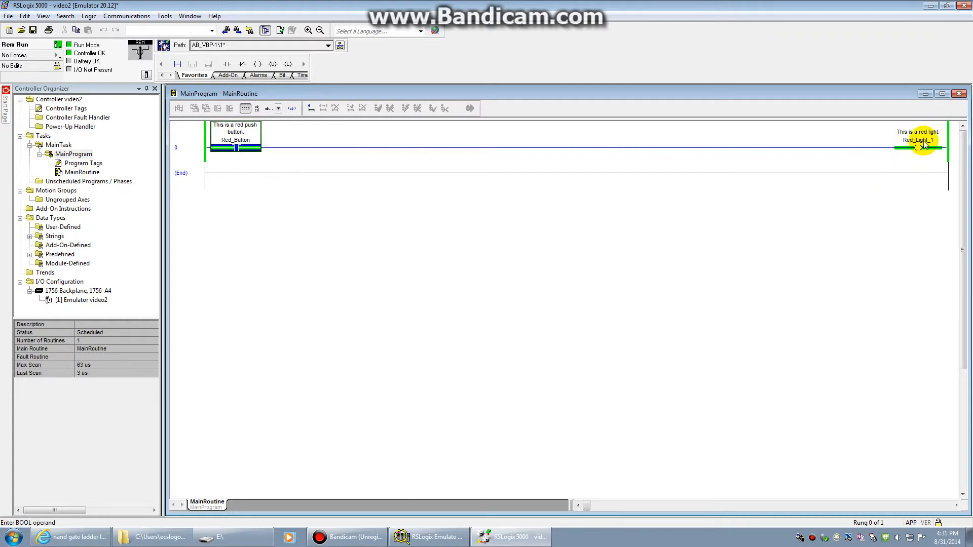
pyautogui.moveTo(437, 180)
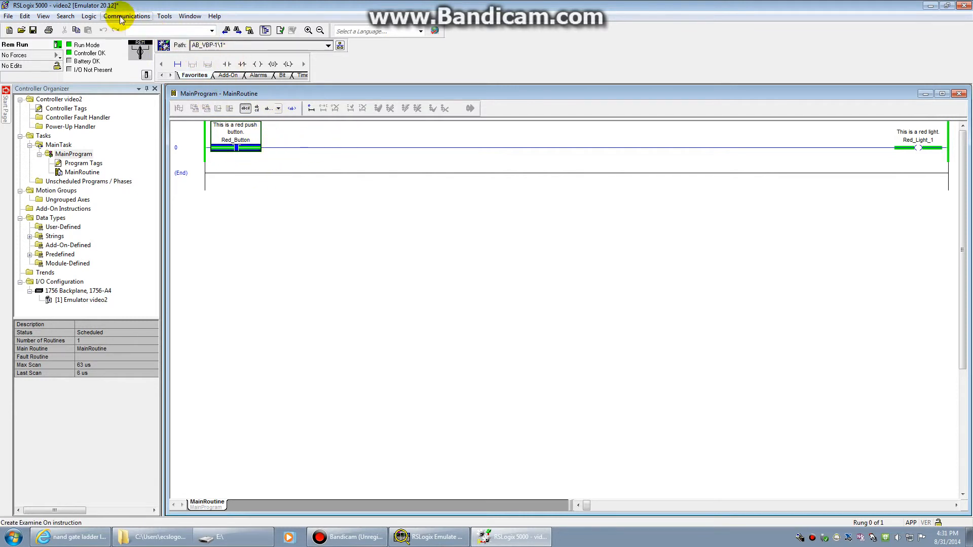
# - Go offline and change the Red_Button contact from XIC to Examine Off (XIO)
pyautogui.click(127, 16)
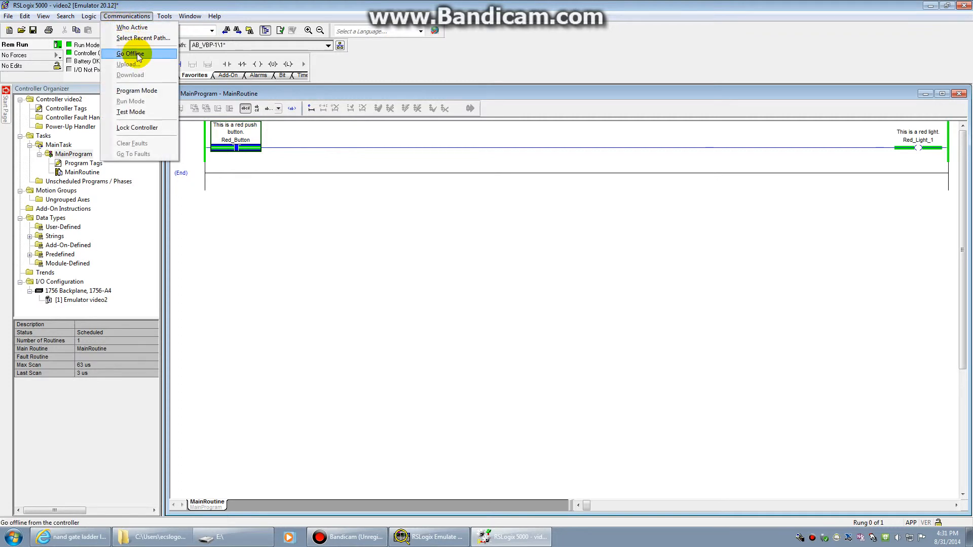
pyautogui.click(131, 53)
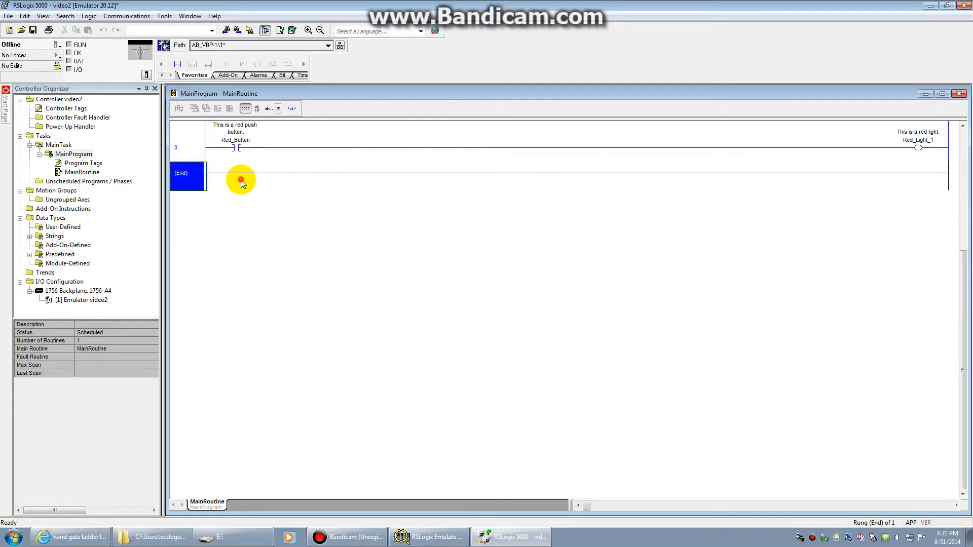
pyautogui.click(235, 146)
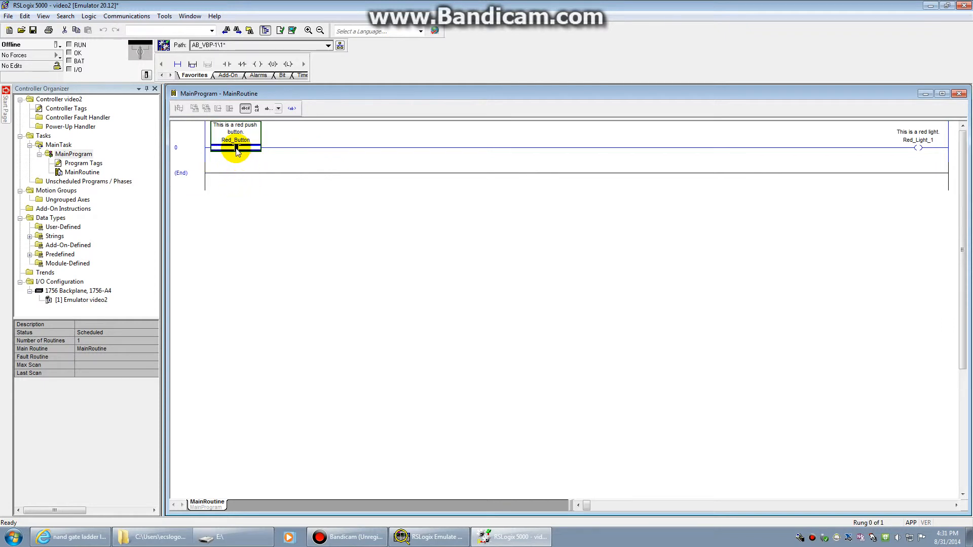
pyautogui.rightClick(235, 144)
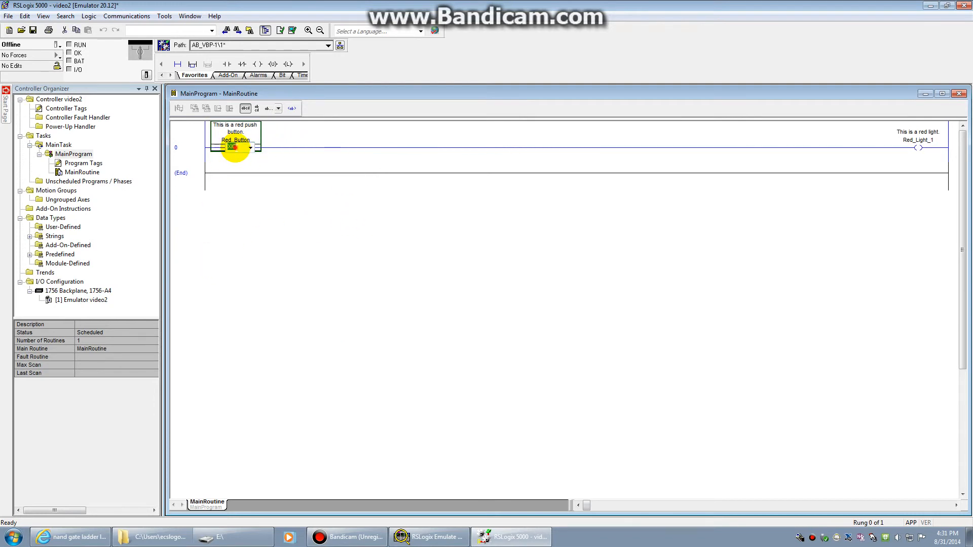
pyautogui.moveTo(235, 147)
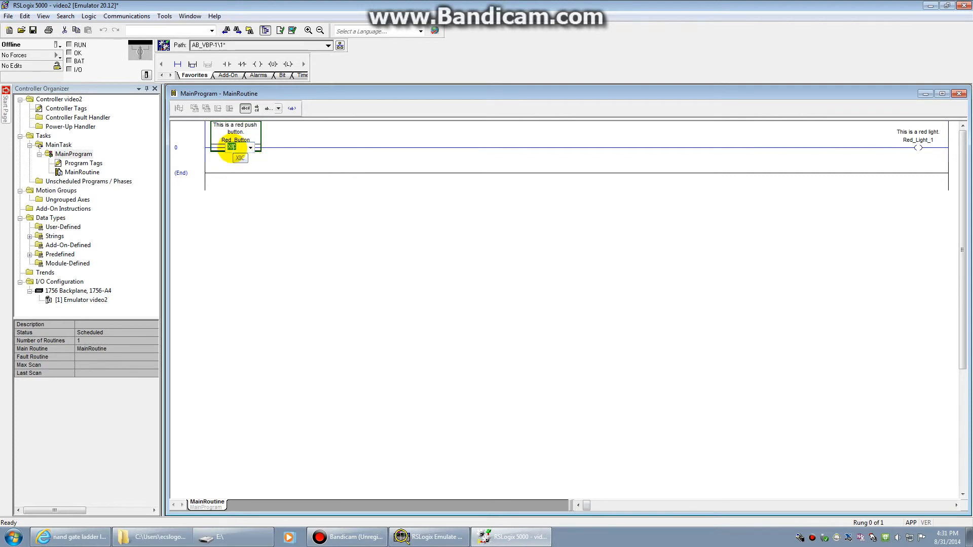
pyautogui.click(251, 147)
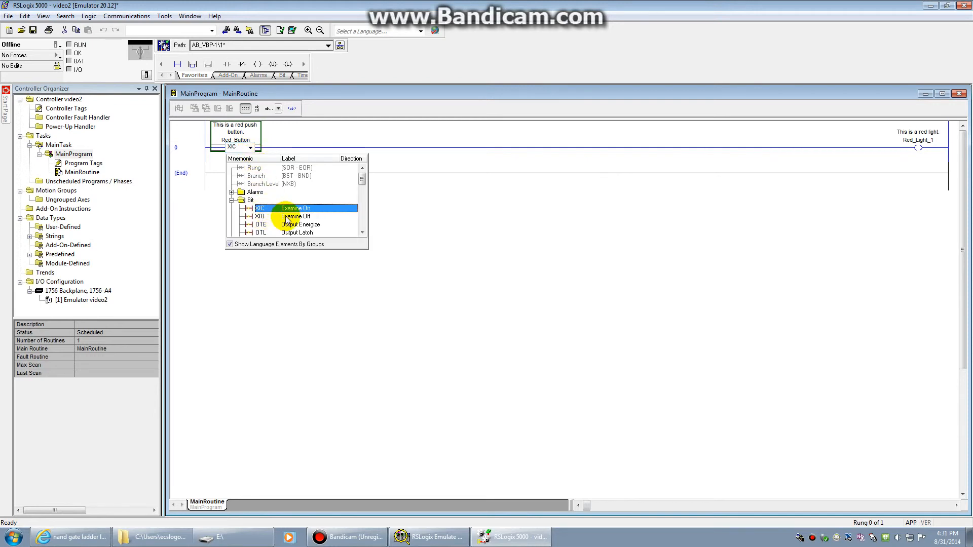
pyautogui.click(296, 216)
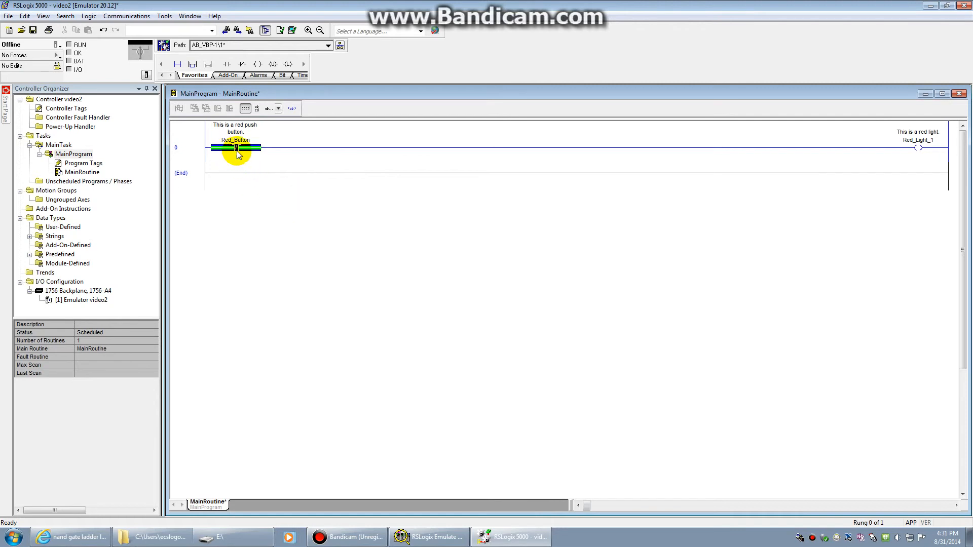
pyautogui.moveTo(232, 163)
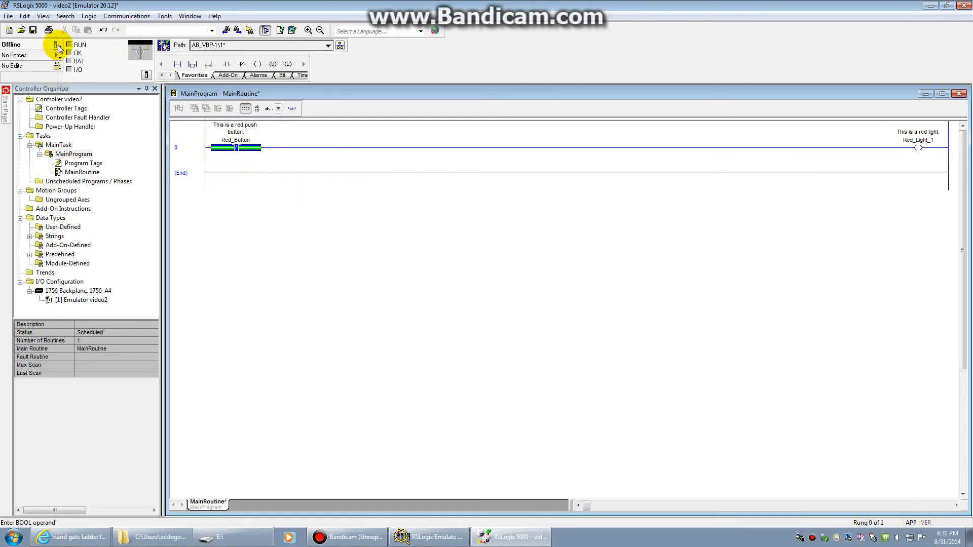
# - Download the edited routine and put the controller back in Remote Run
pyautogui.click(58, 44)
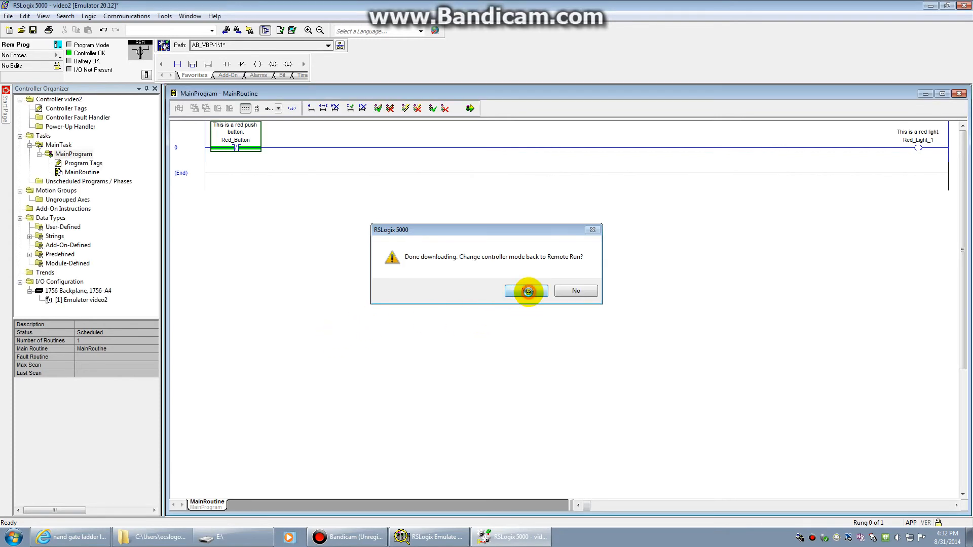
pyautogui.click(526, 290)
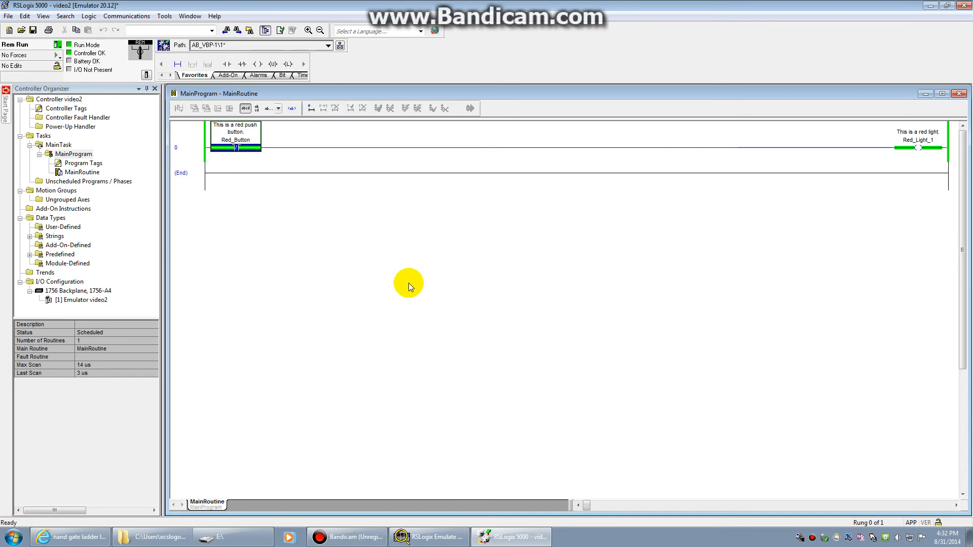
pyautogui.moveTo(248, 223)
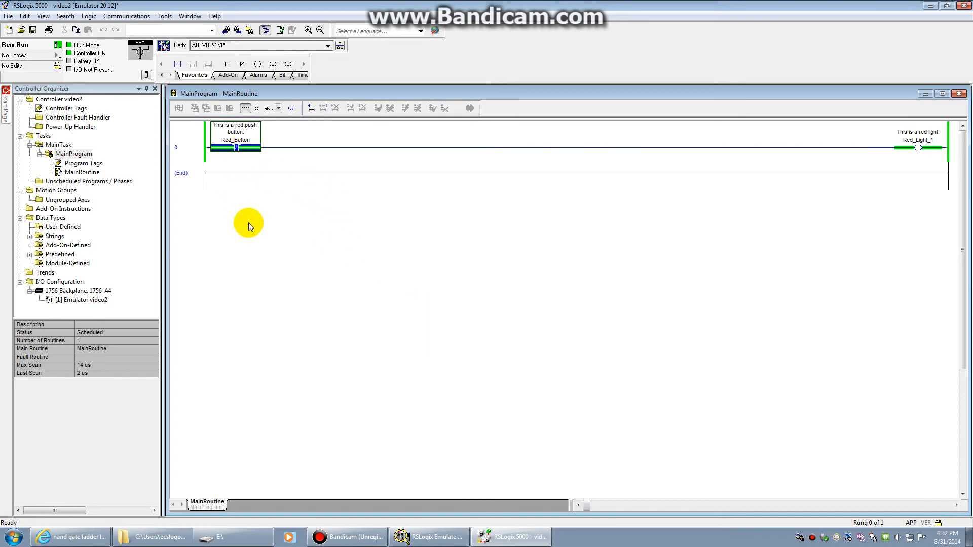
pyautogui.rightClick(235, 148)
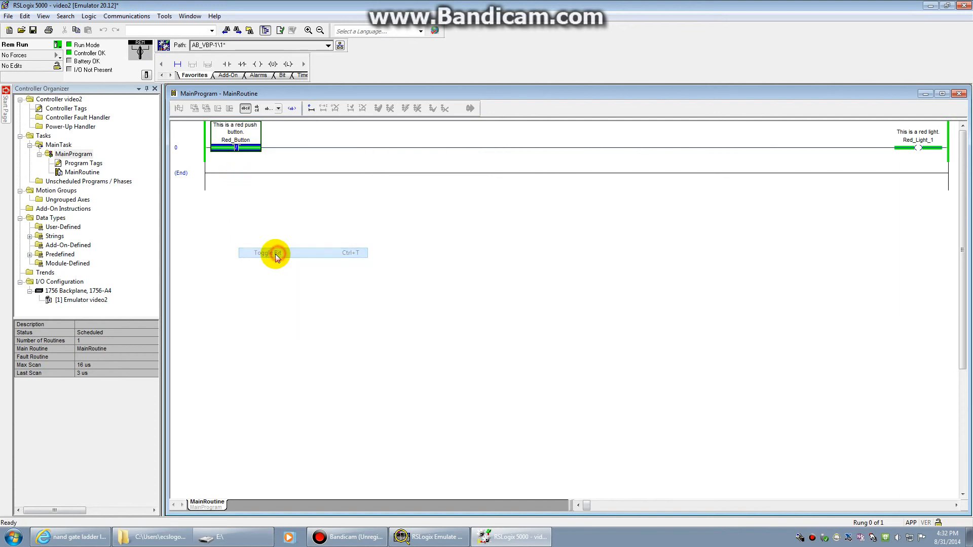
pyautogui.click(267, 252)
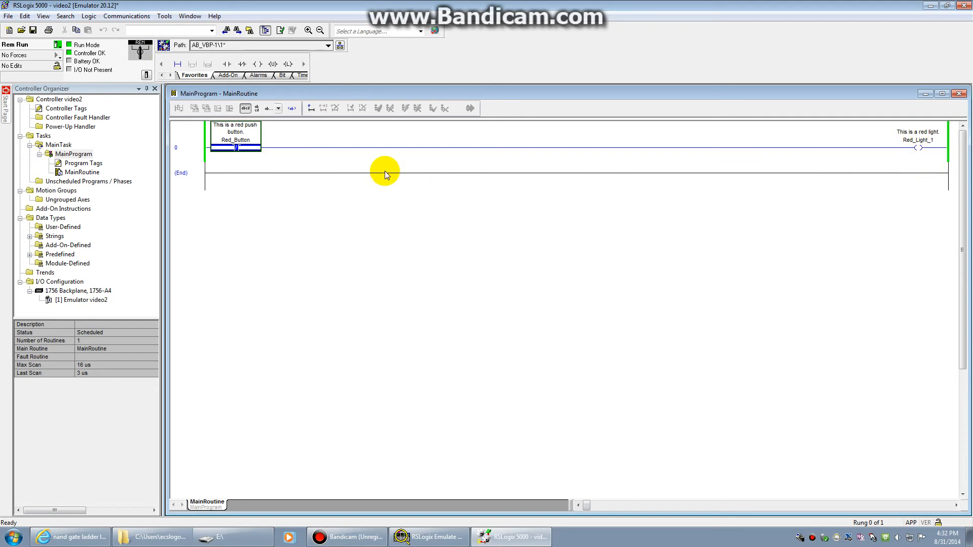
pyautogui.rightClick(234, 147)
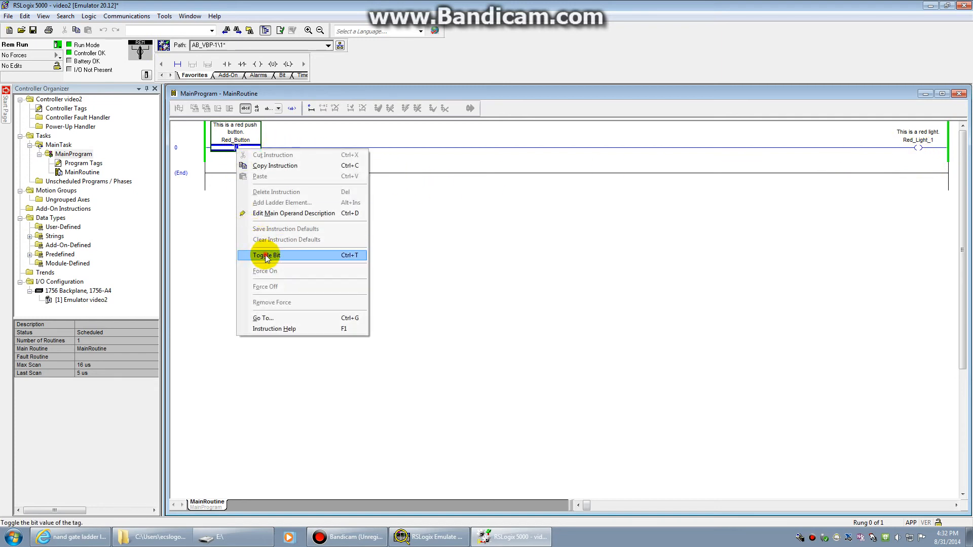
pyautogui.click(265, 255)
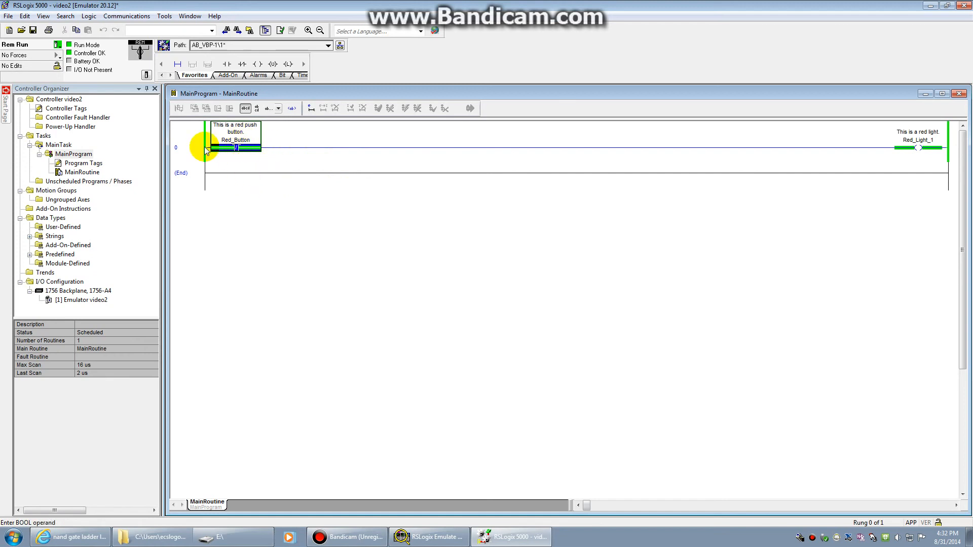
pyautogui.moveTo(288, 190)
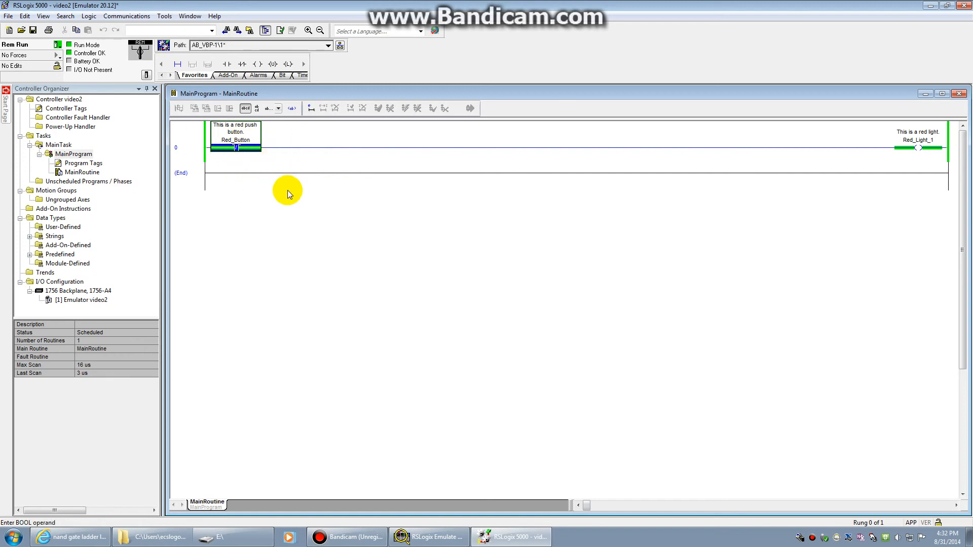